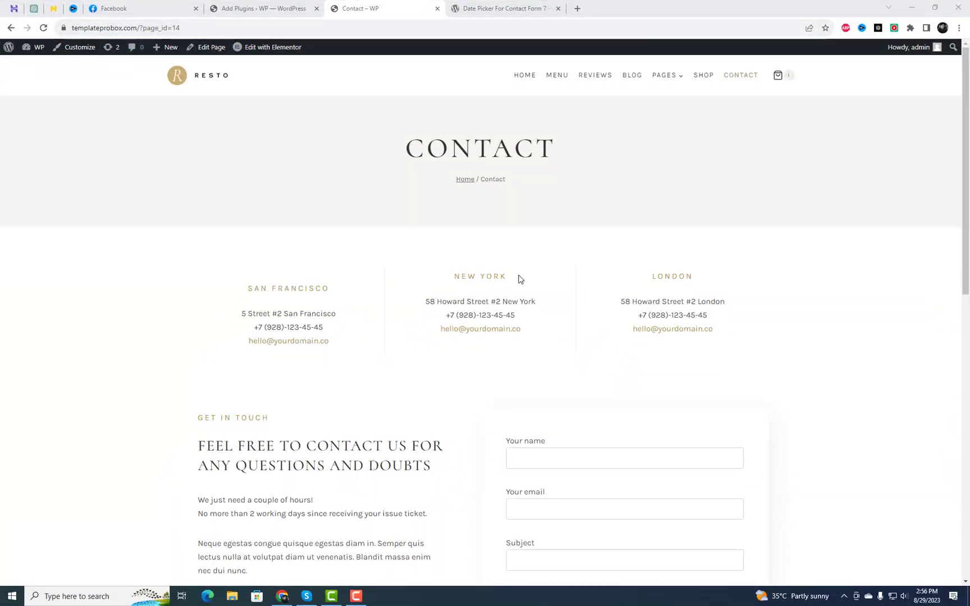
Try the email and subject fields on the live form, then close the Facebook page
click(623, 306)
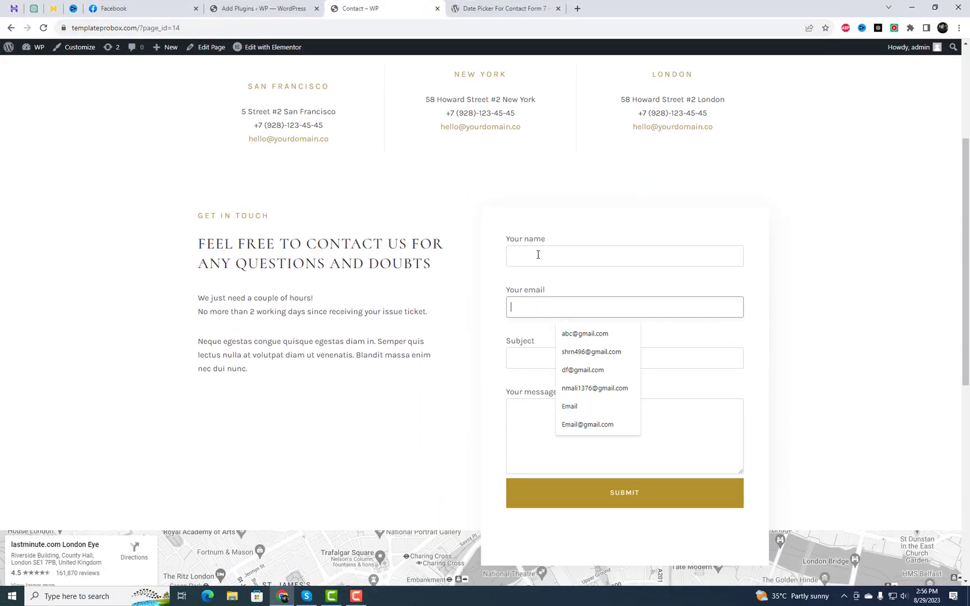
click(623, 357)
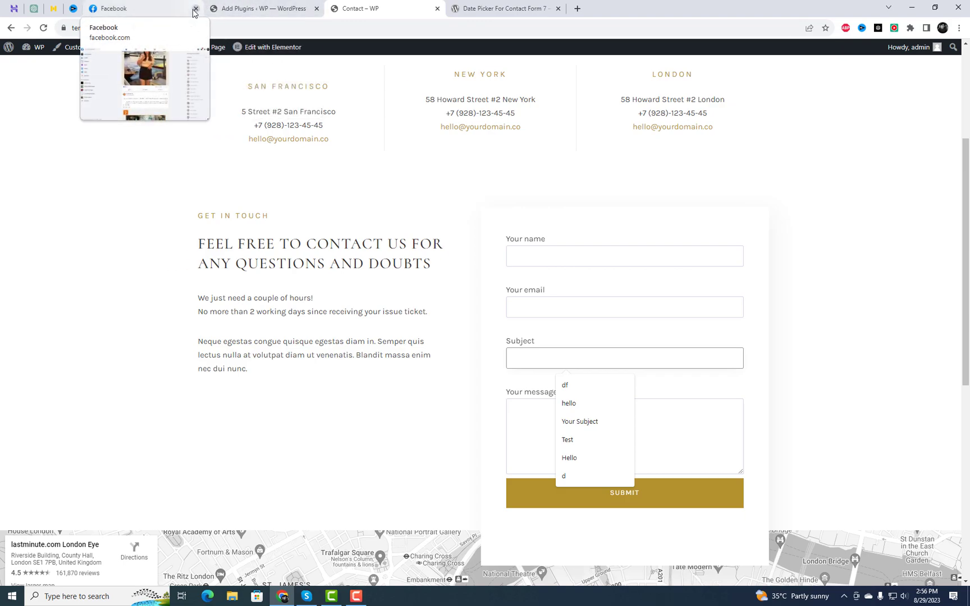
click(195, 8)
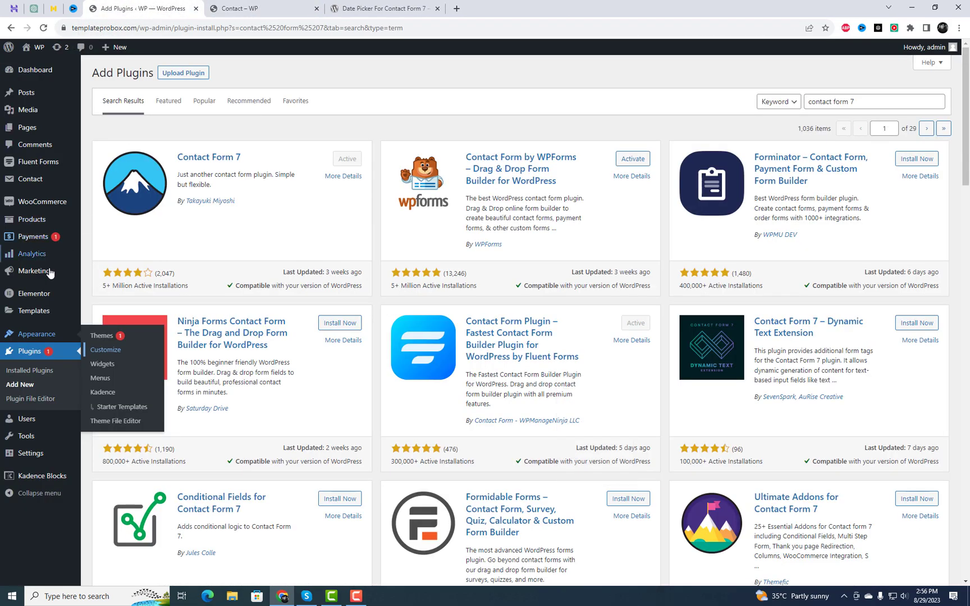
mouse_move(29, 219)
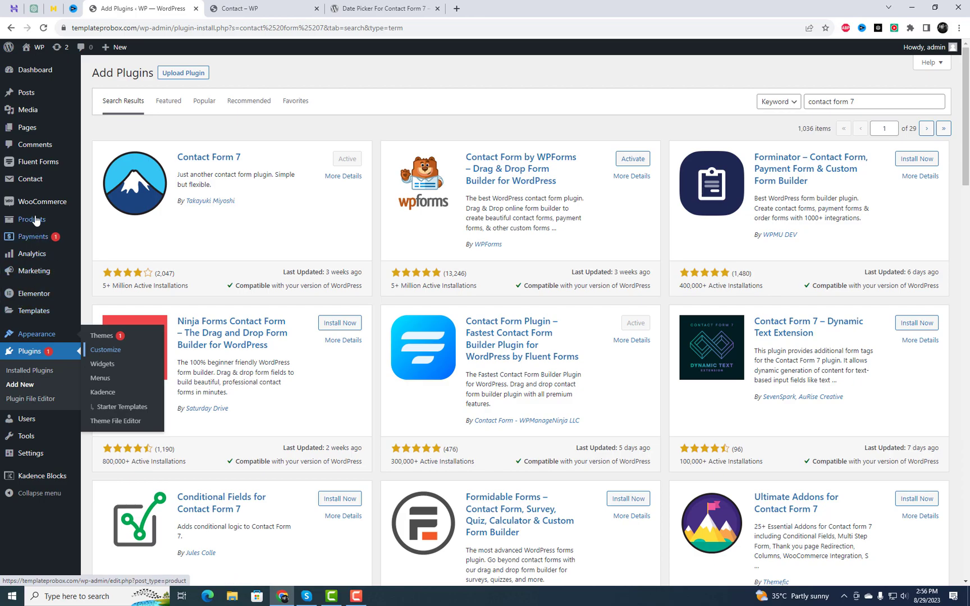
Review Contact form 1's template, then show the installed plugins list
click(29, 179)
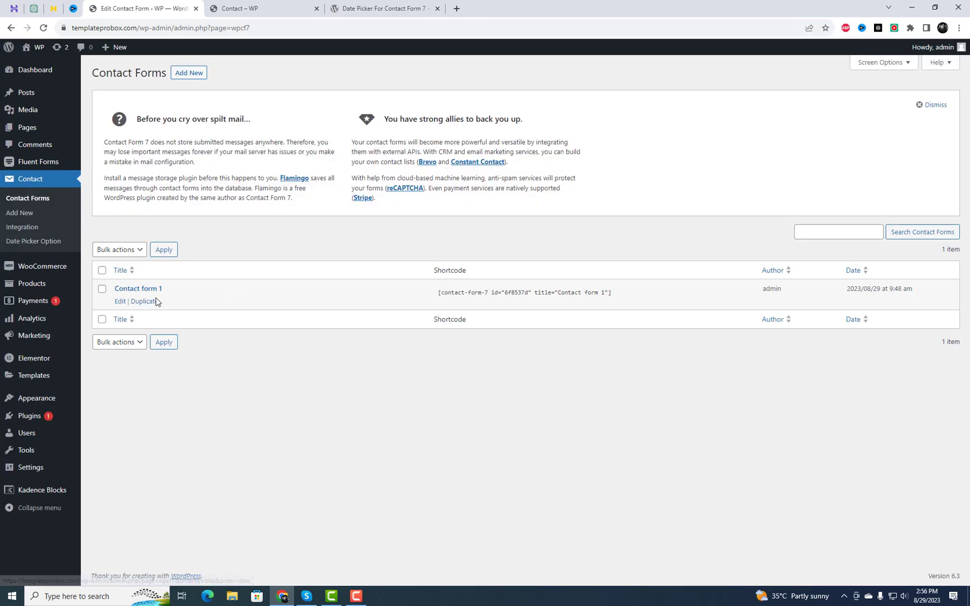
click(138, 288)
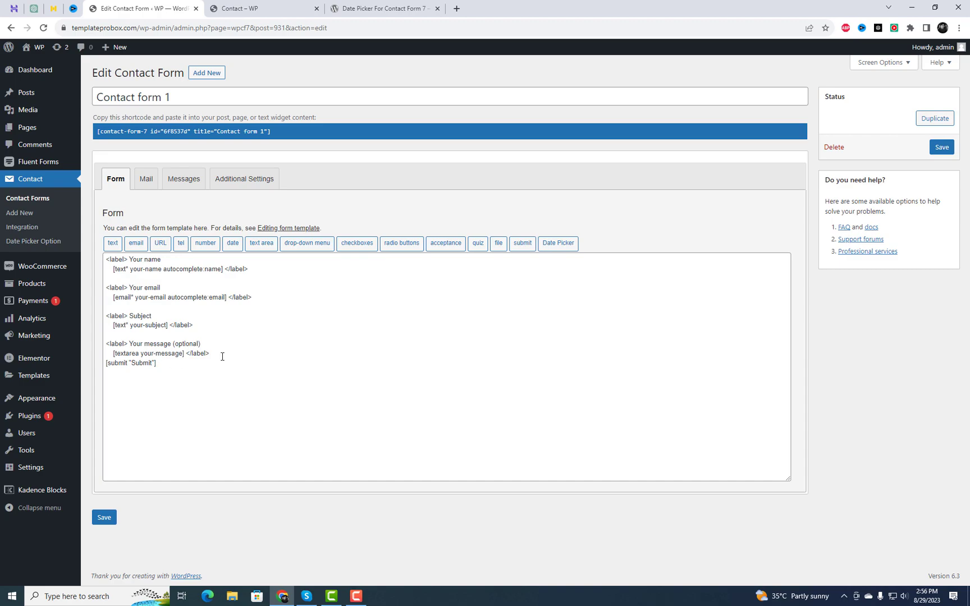
mouse_move(29, 415)
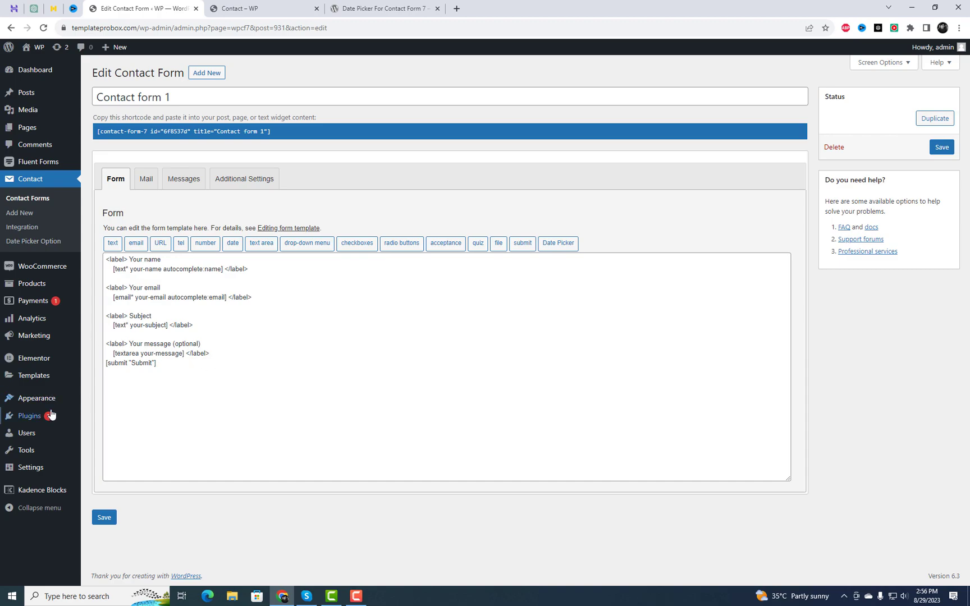
click(29, 416)
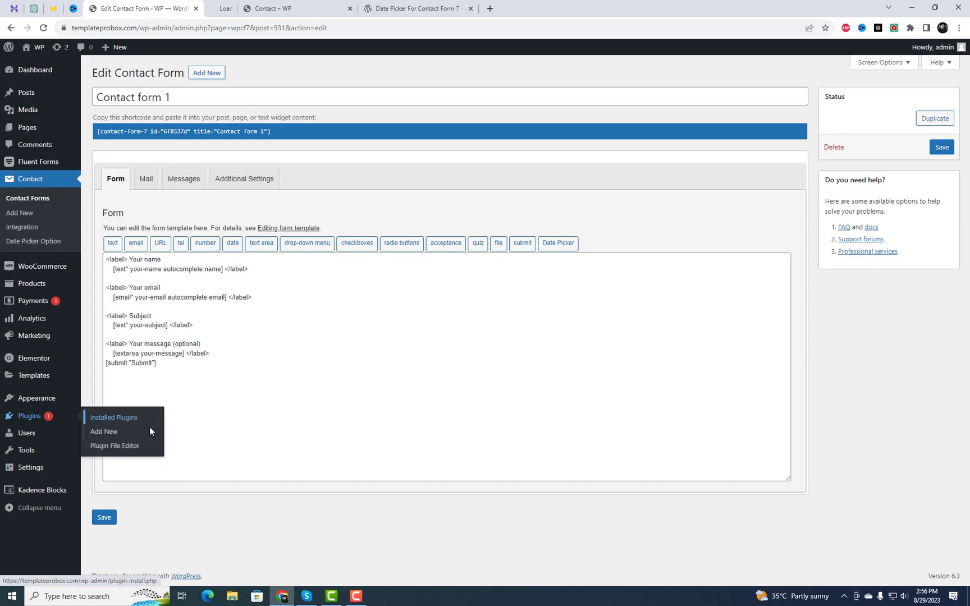
click(113, 416)
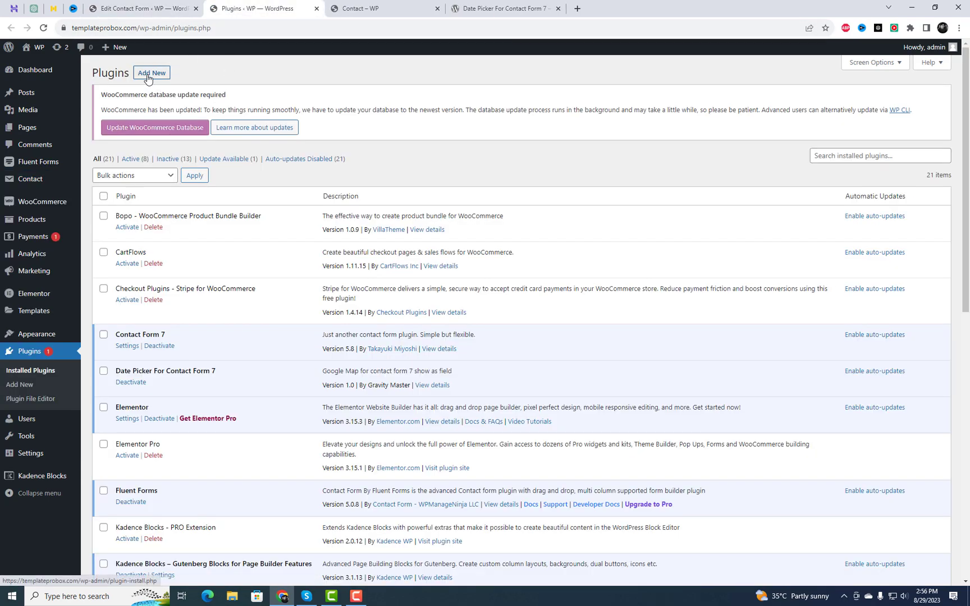
Search Add Plugins for 'Date Picker For Contact Form 7' and highlight its name and description
click(150, 73)
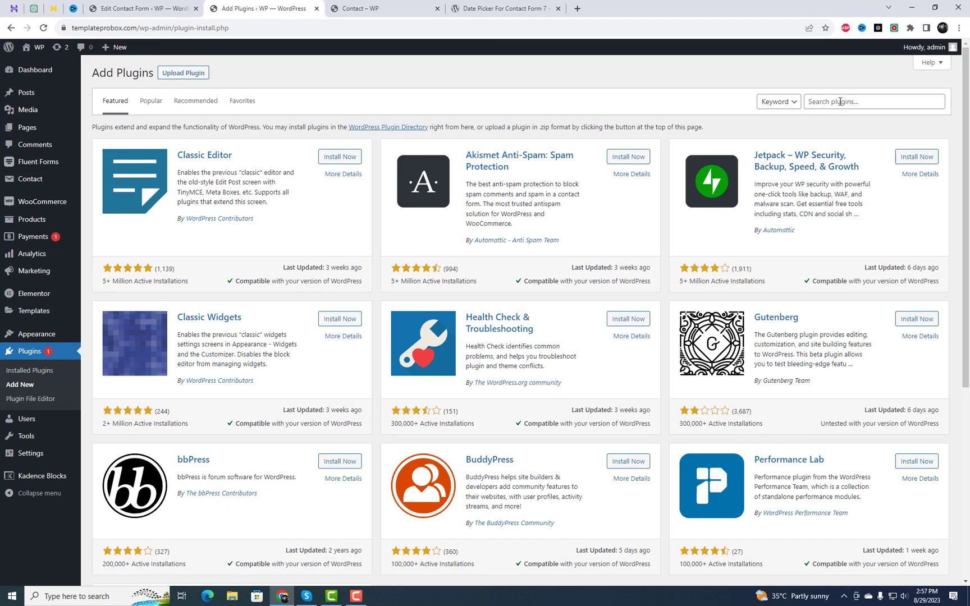
text(Date Picker For Contact Form 7)
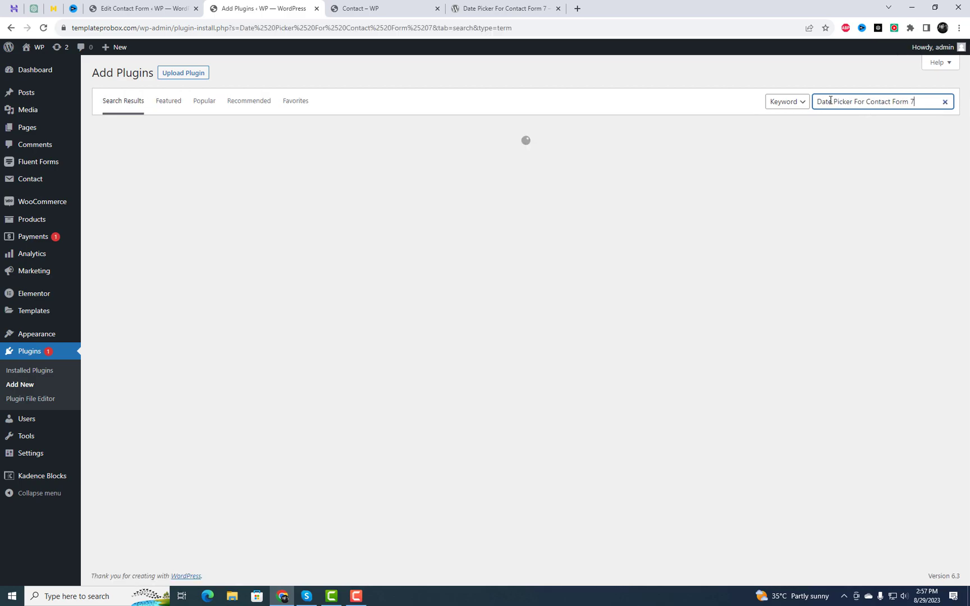
mouse_move(449, 231)
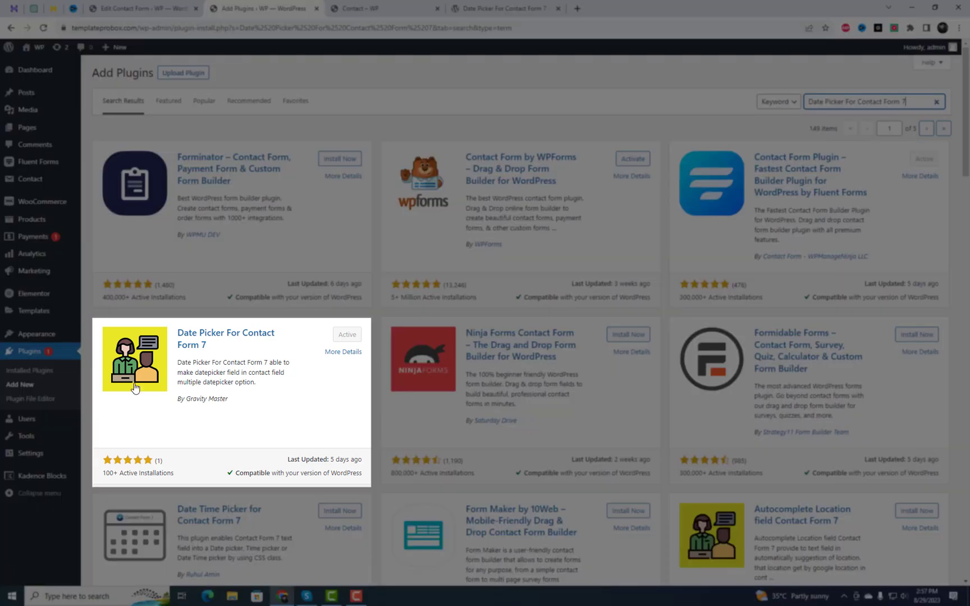
double_click(224, 338)
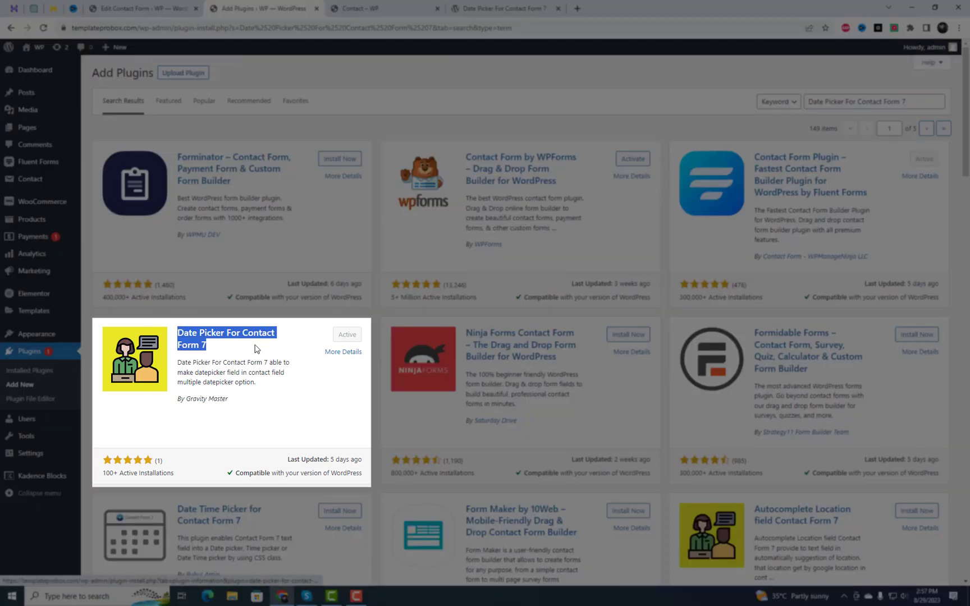
mouse_move(304, 403)
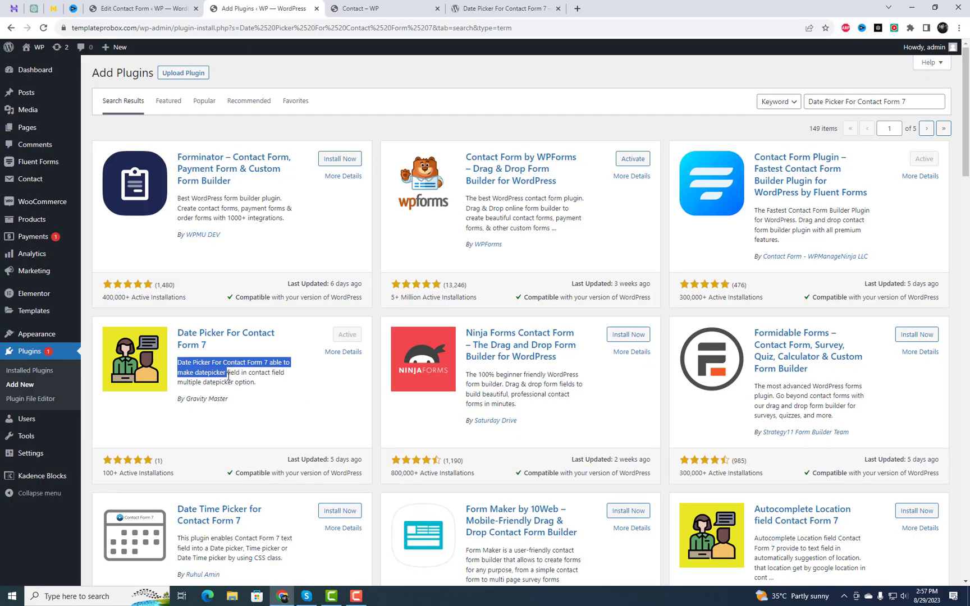
click(250, 357)
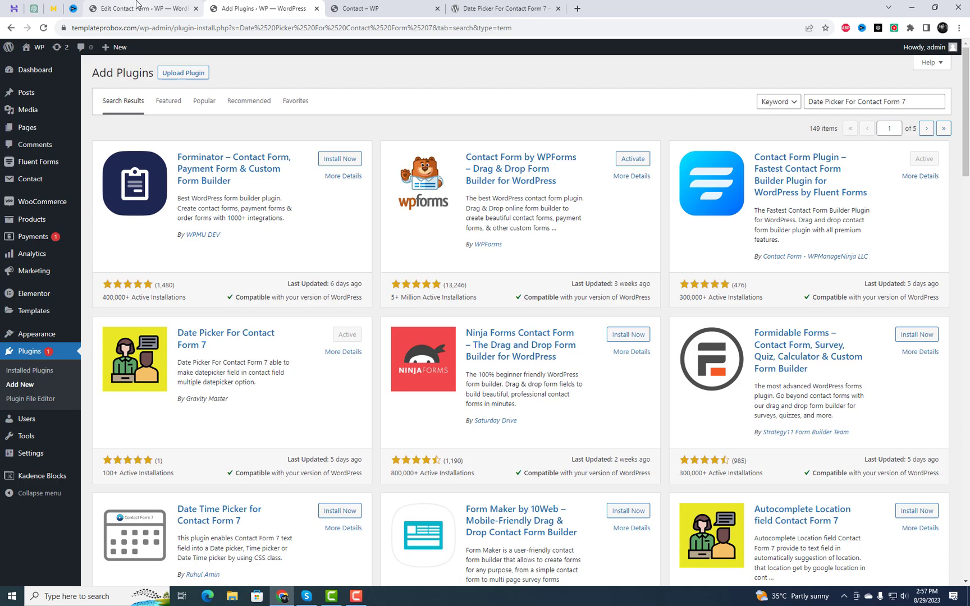
Duplicate the Subject label block in Contact form 1 and rename it 'Data Picker'
click(141, 8)
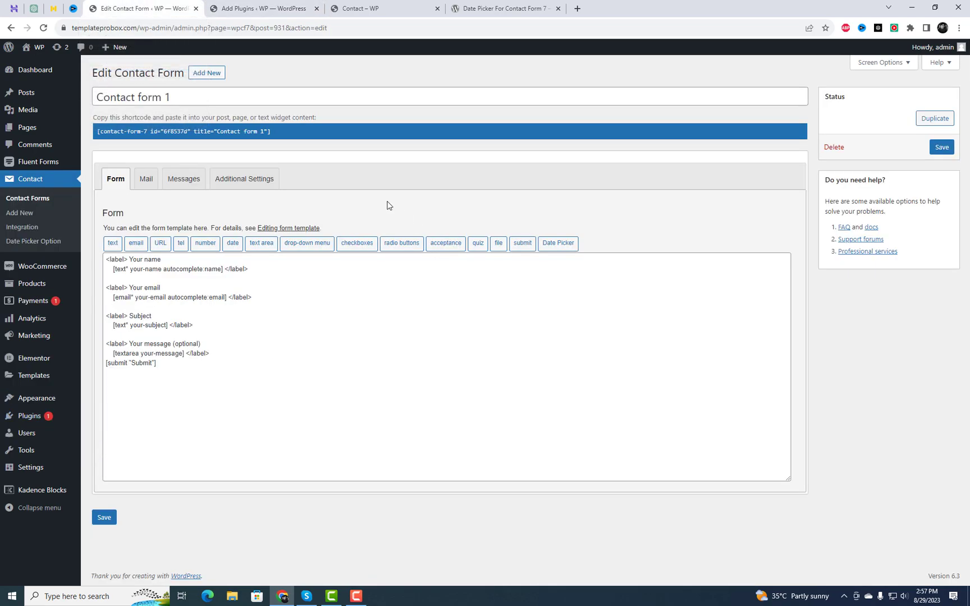
mouse_move(514, 267)
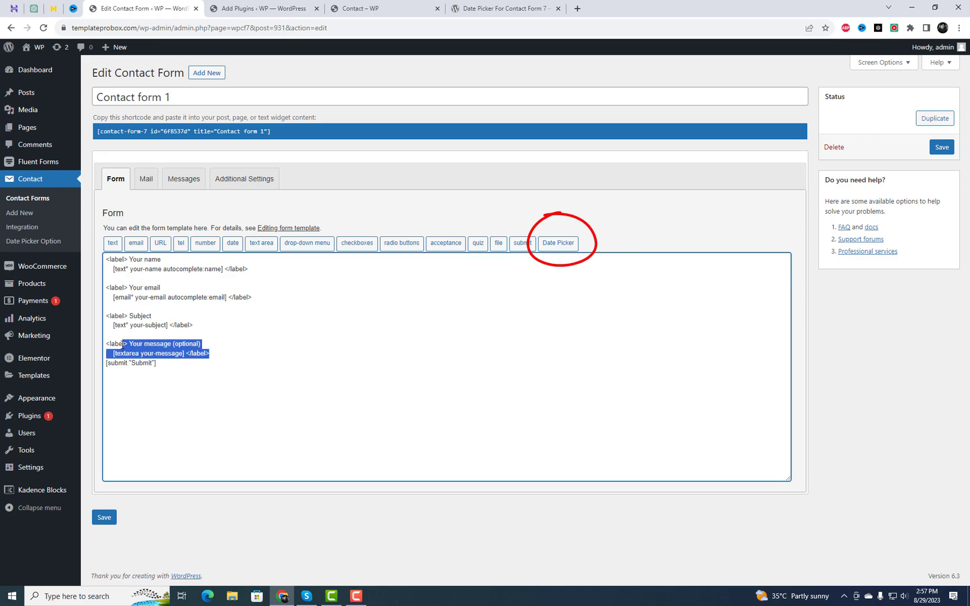
click(107, 335)
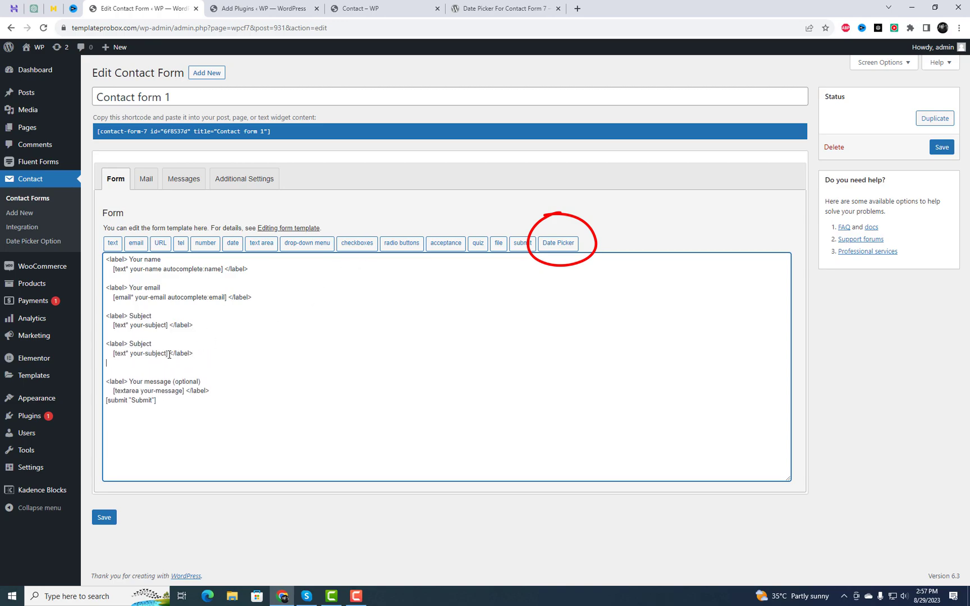
double_click(141, 344)
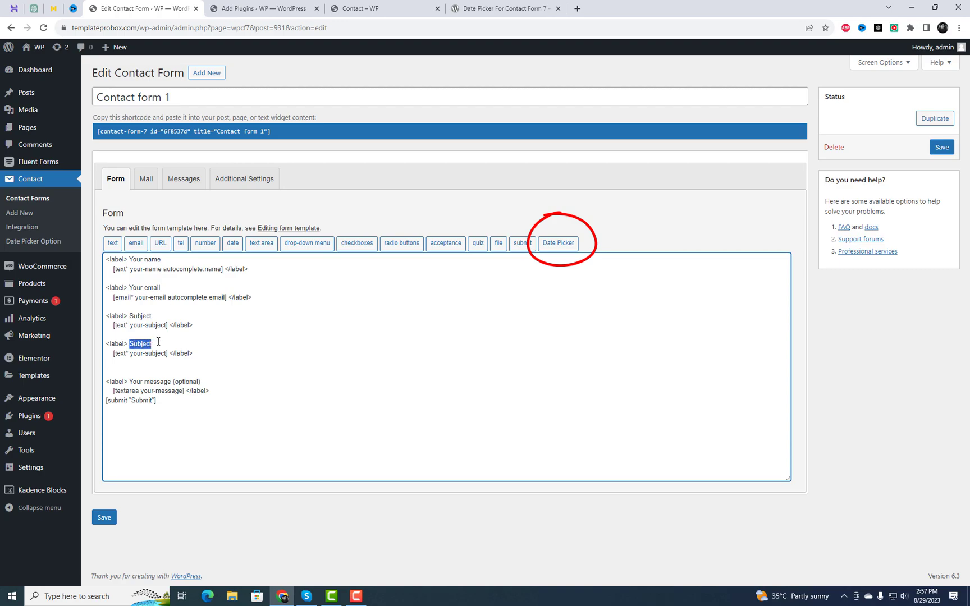
text(Data Picker)
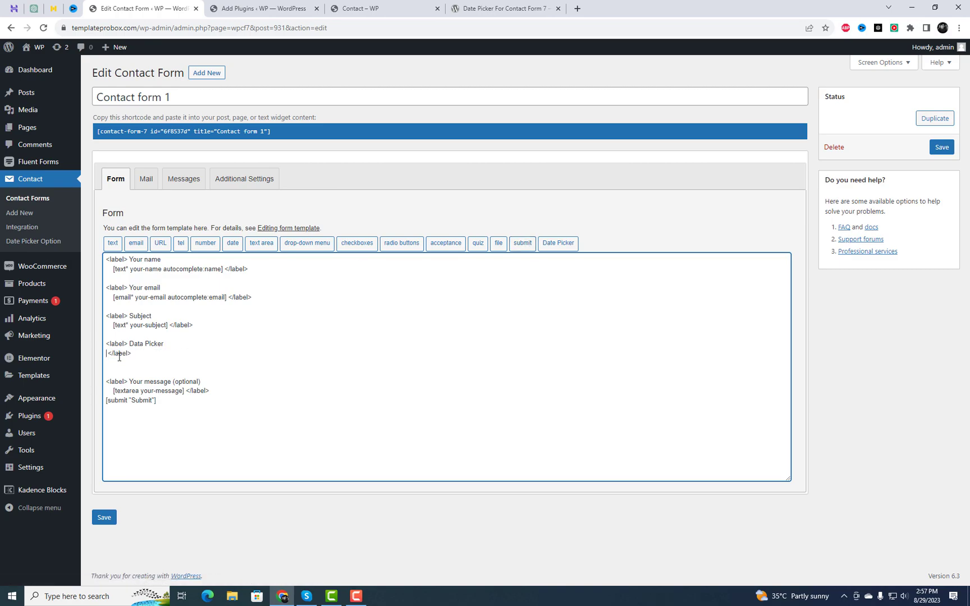
click(557, 244)
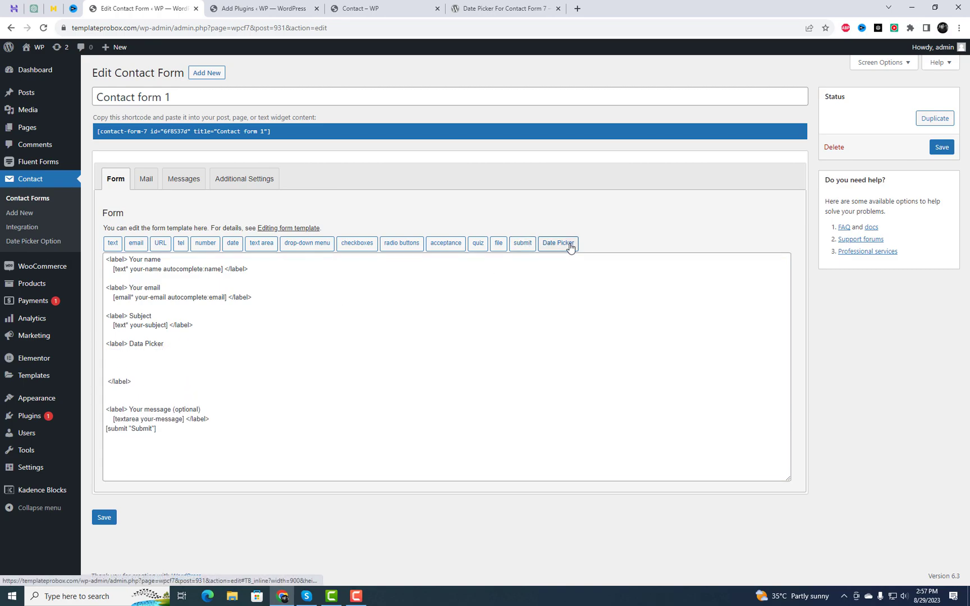
Generate a required date picker tag with unlimited minimum date and Sundays disabled
click(557, 242)
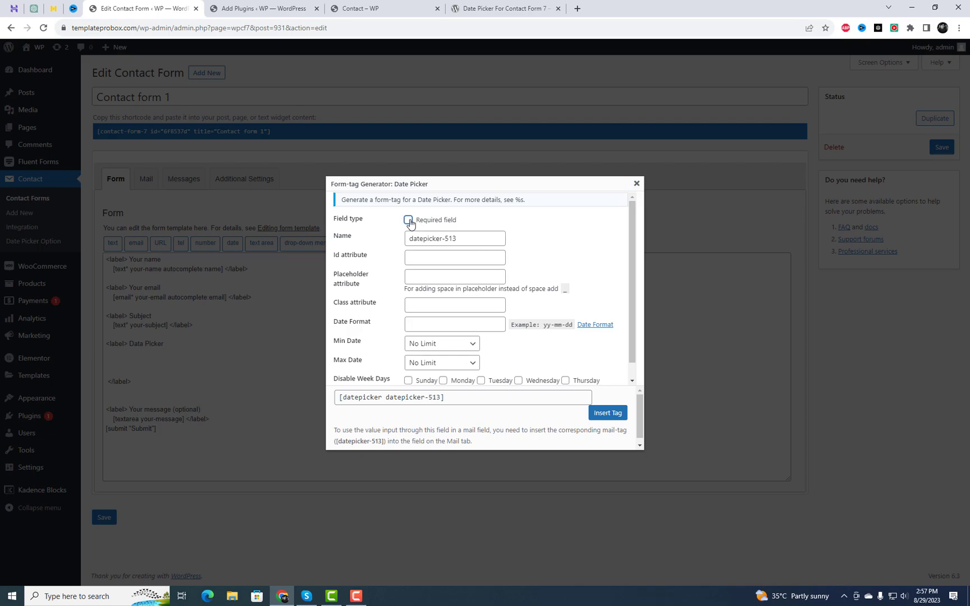
click(441, 327)
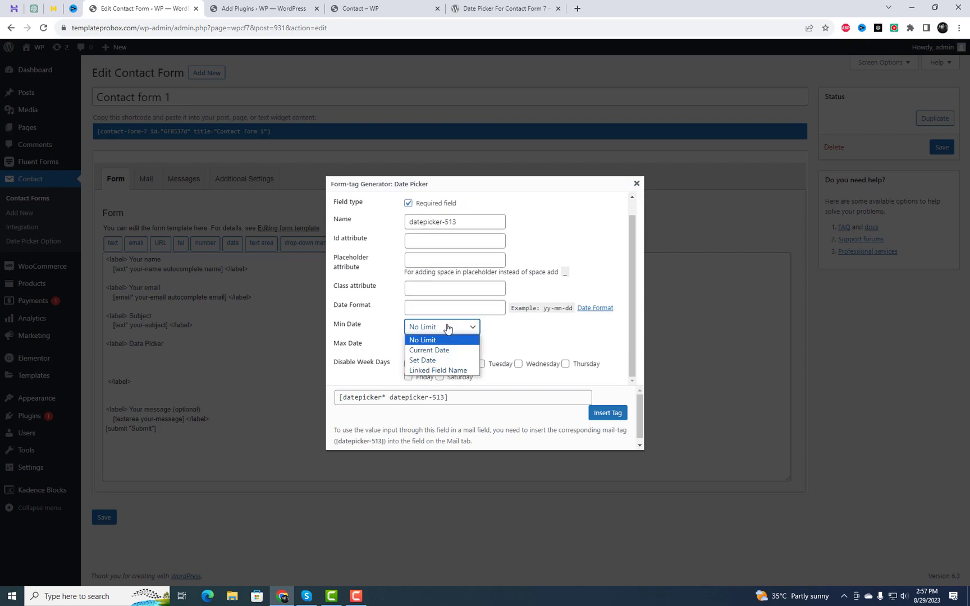
click(422, 340)
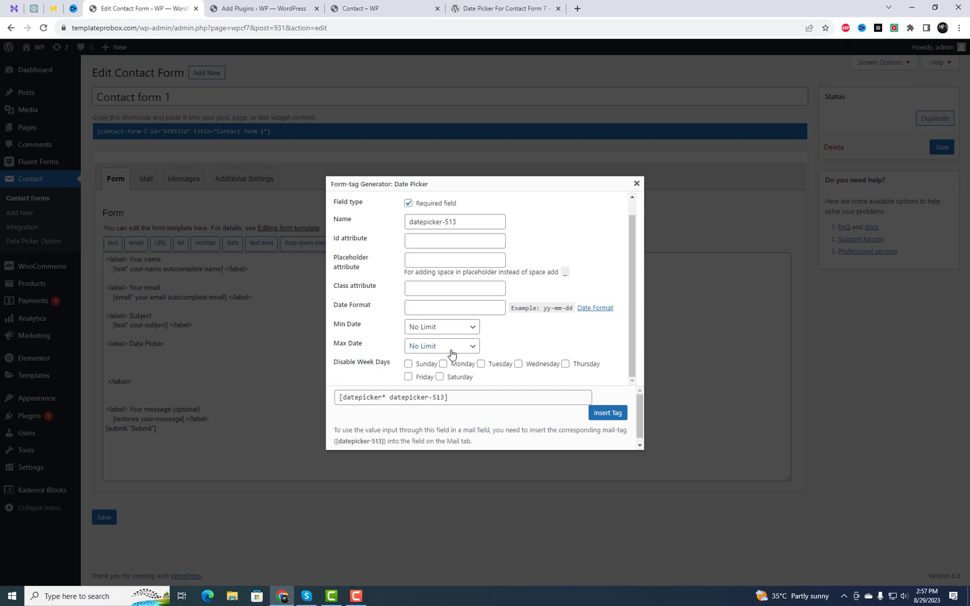
click(408, 364)
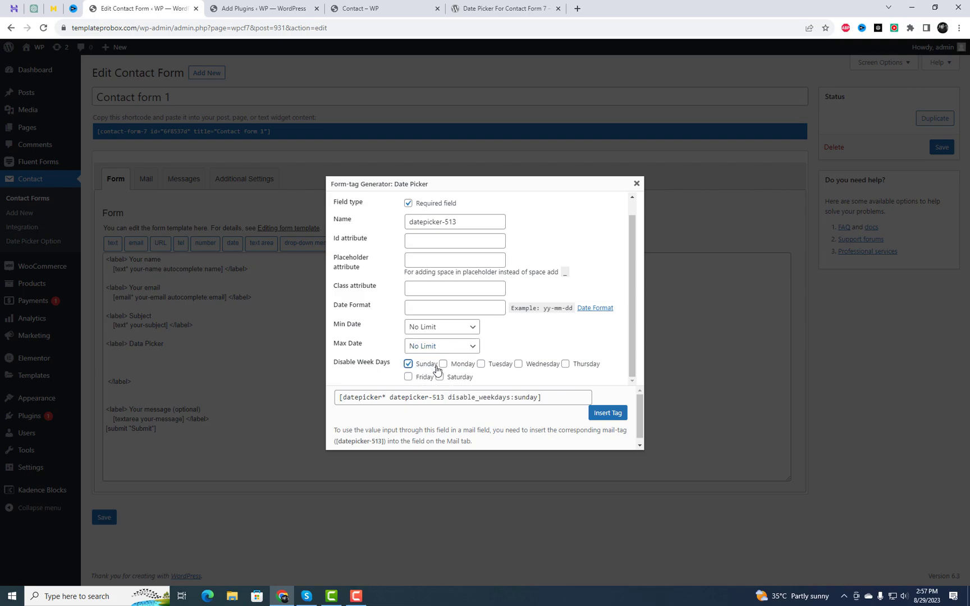
scroll(up, 3)
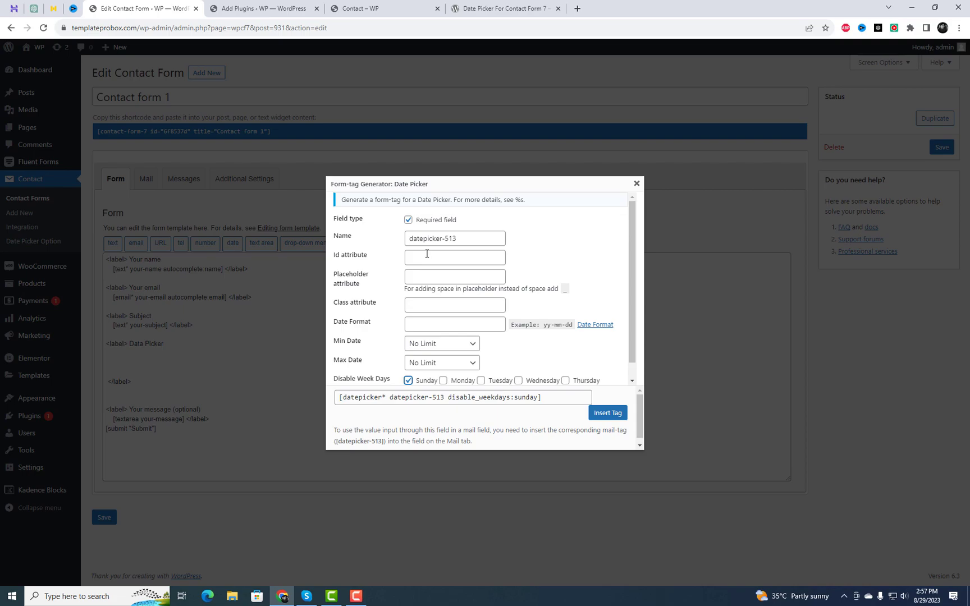
scroll(up, 3)
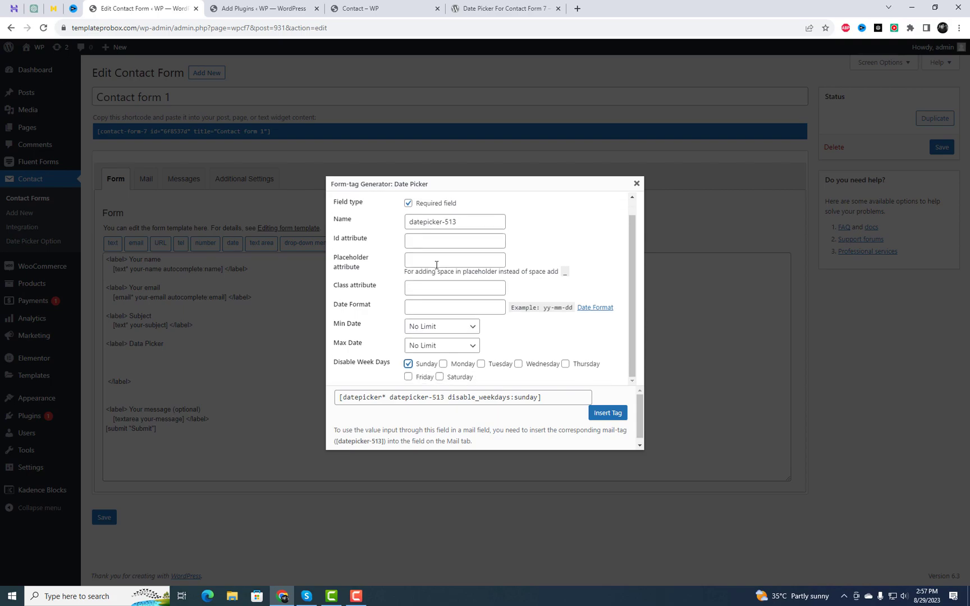
Give the date picker placeholder 'DatePicker' and class 'addclass', leaving the date format default
click(454, 260)
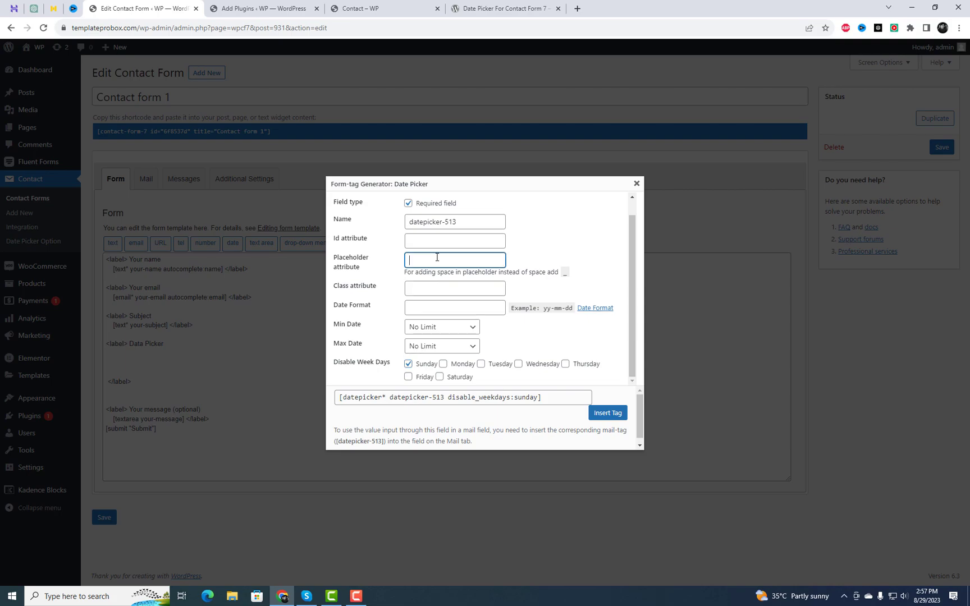
text(Date P)
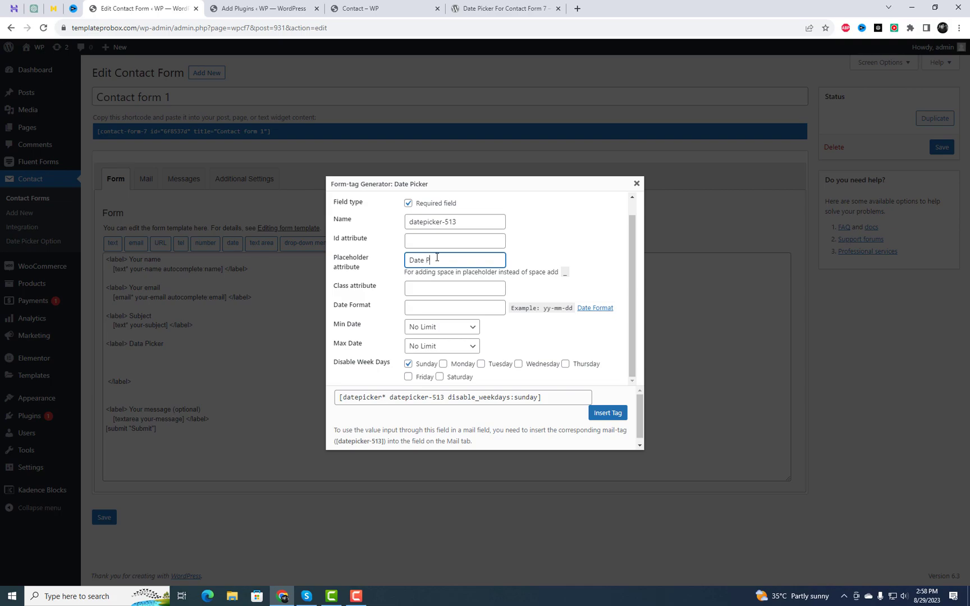
text(icker)
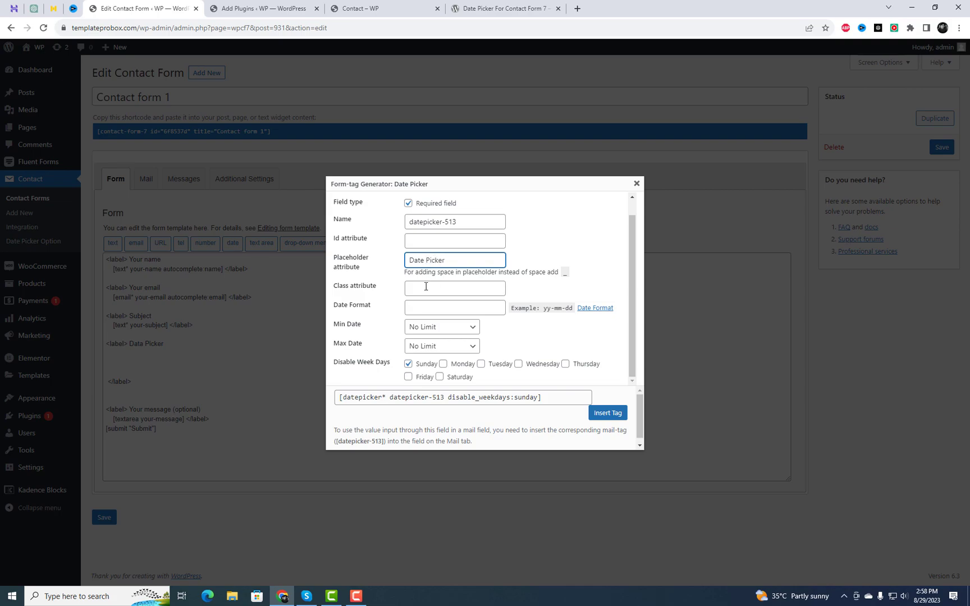
text(addda)
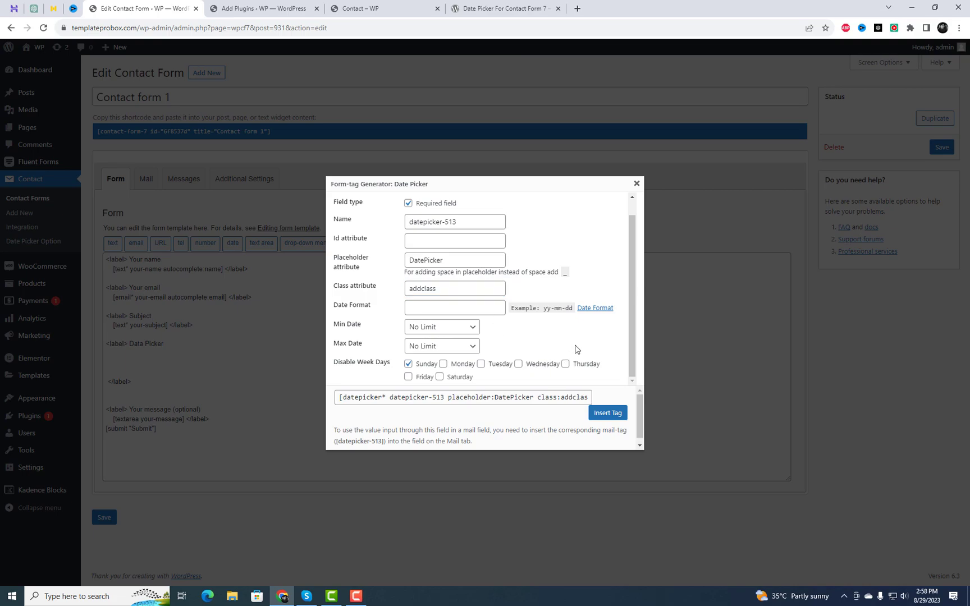
click(454, 307)
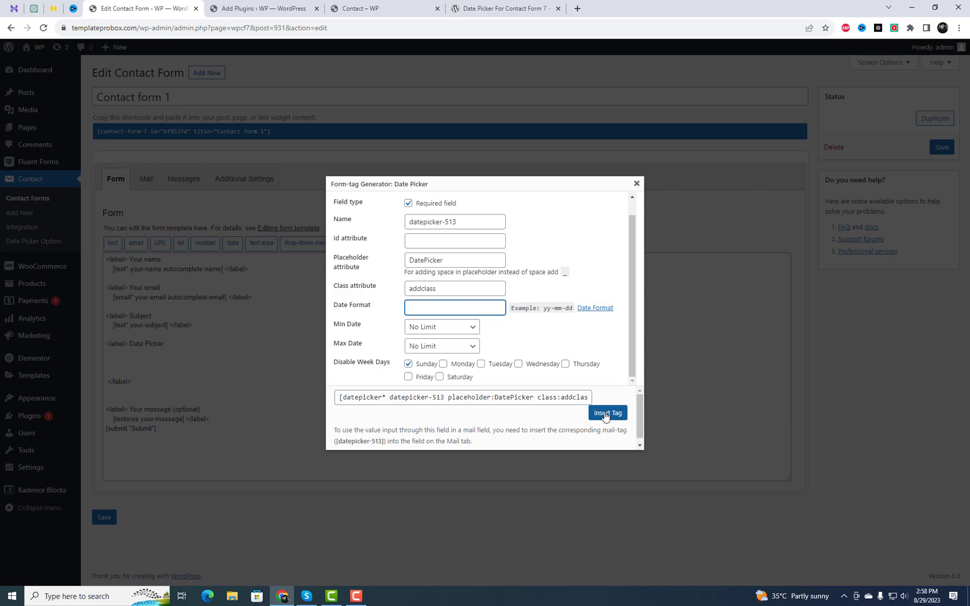
Insert the date picker tag, save Contact form 1 and bring up the contact page
click(608, 413)
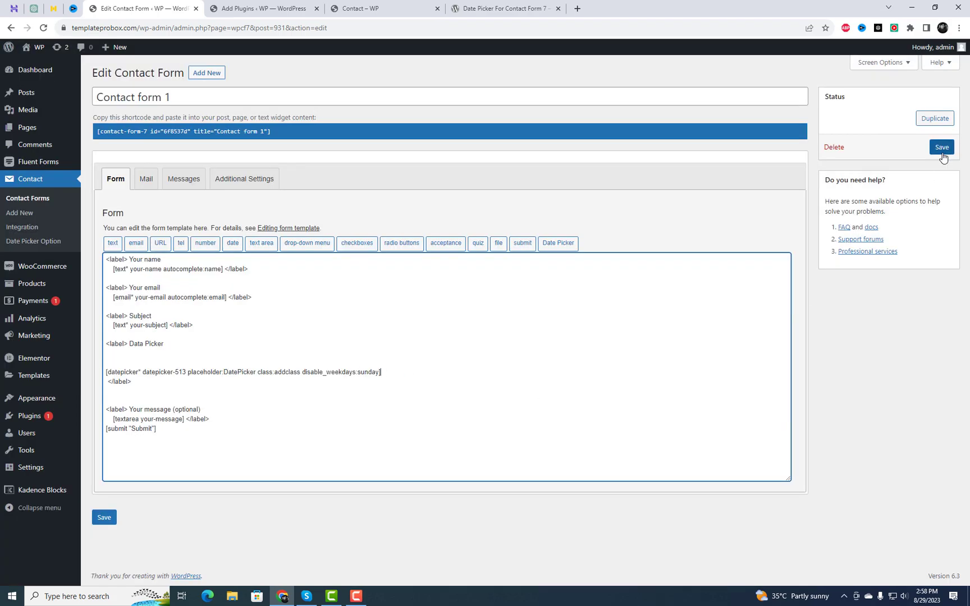
click(940, 148)
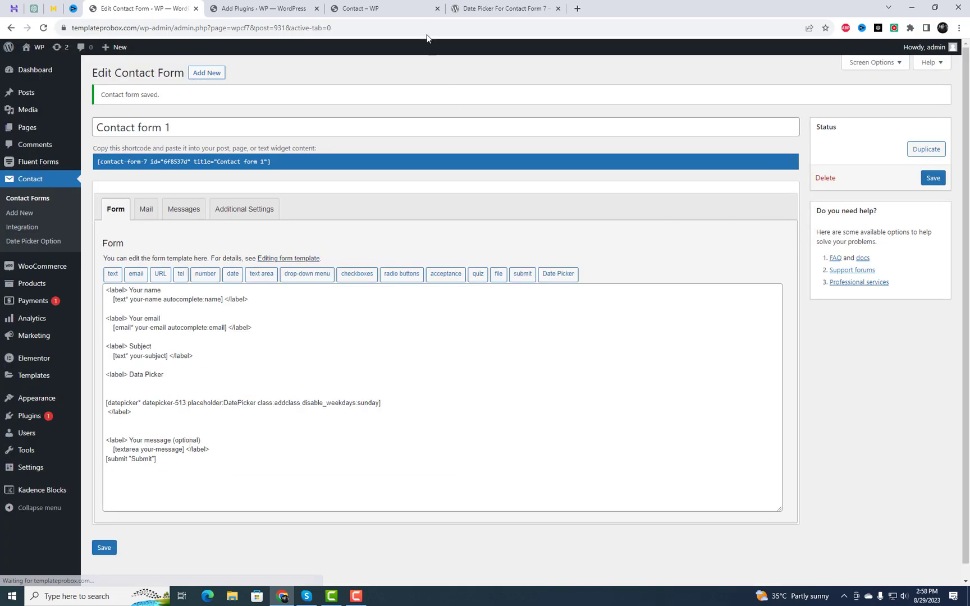
click(384, 8)
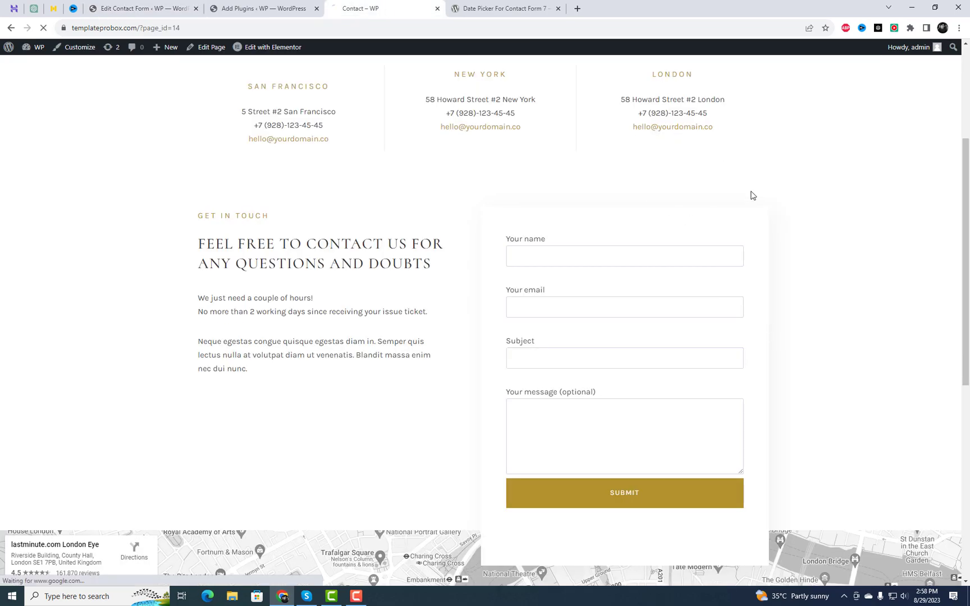
Pick August 2, 2023 in the Data Picker field and fill the form with 'test' details
scroll(down, 3)
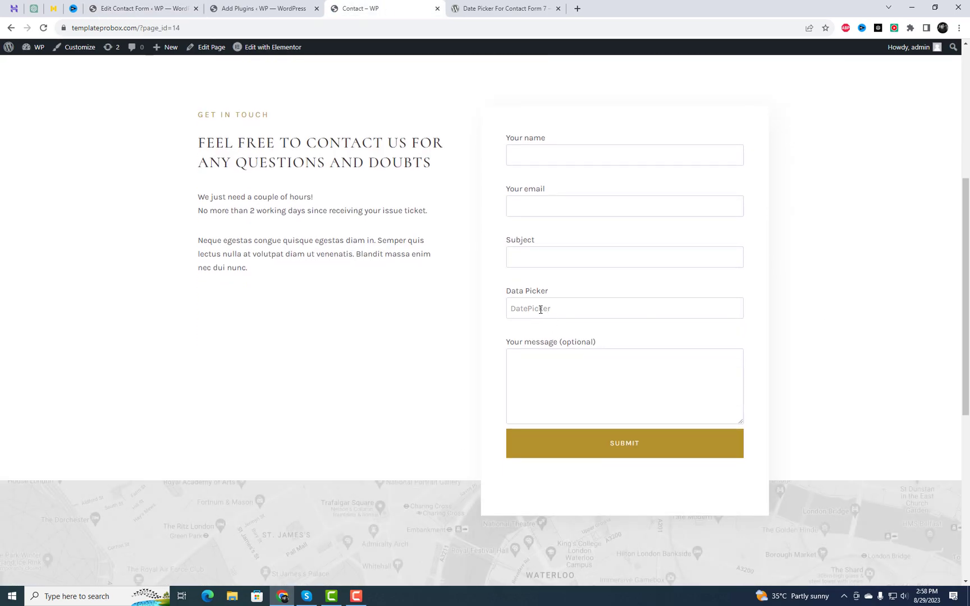
click(623, 308)
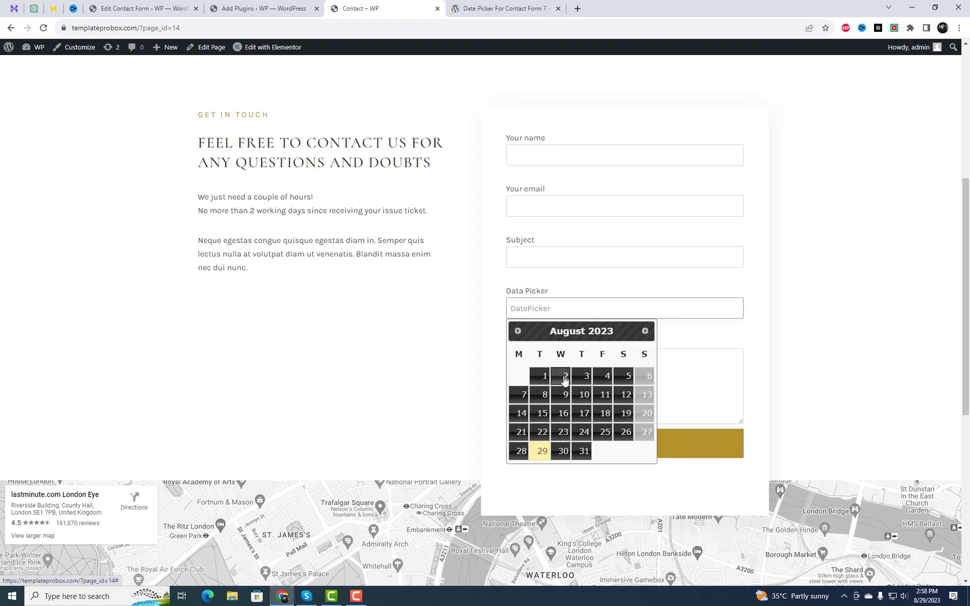
click(562, 375)
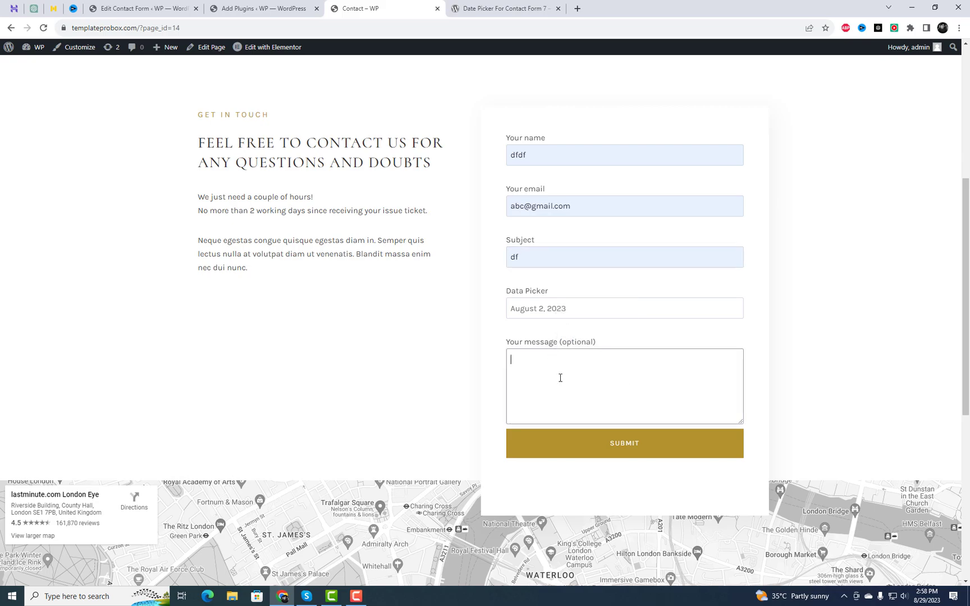
text(test)
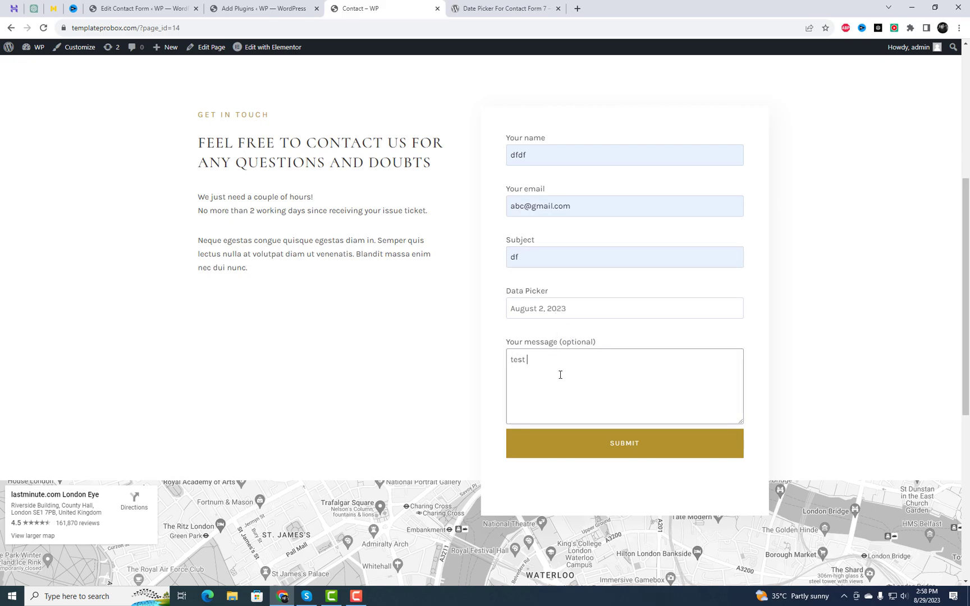
click(142, 7)
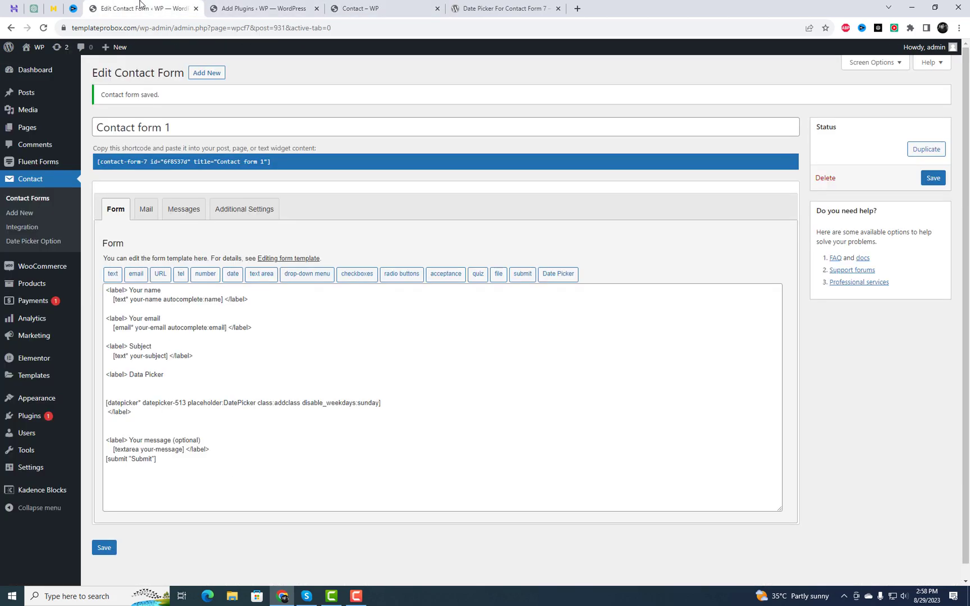
mouse_move(33, 241)
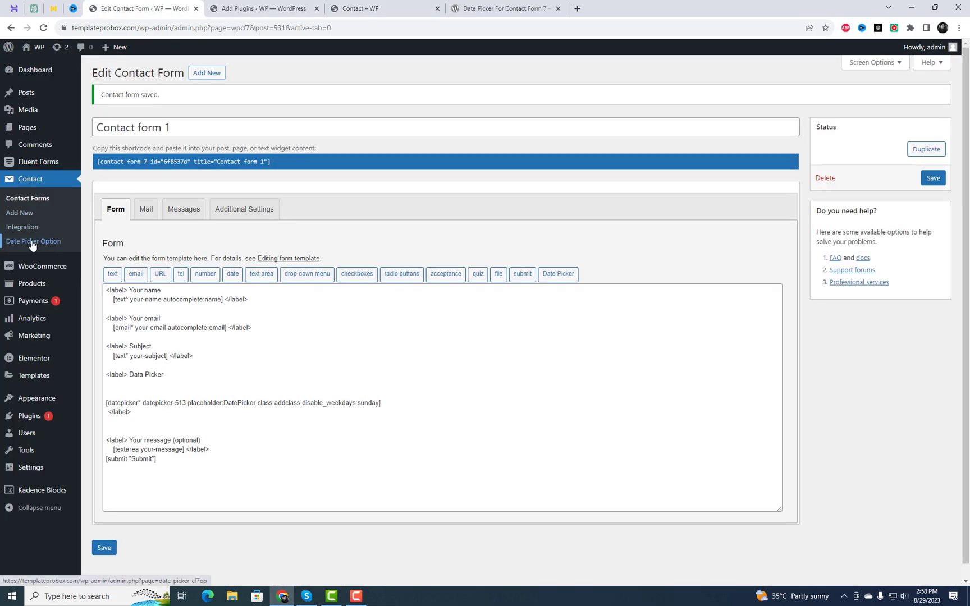
Choose the ui-lightness skin in Date Picker Option and go to the contact page
click(33, 242)
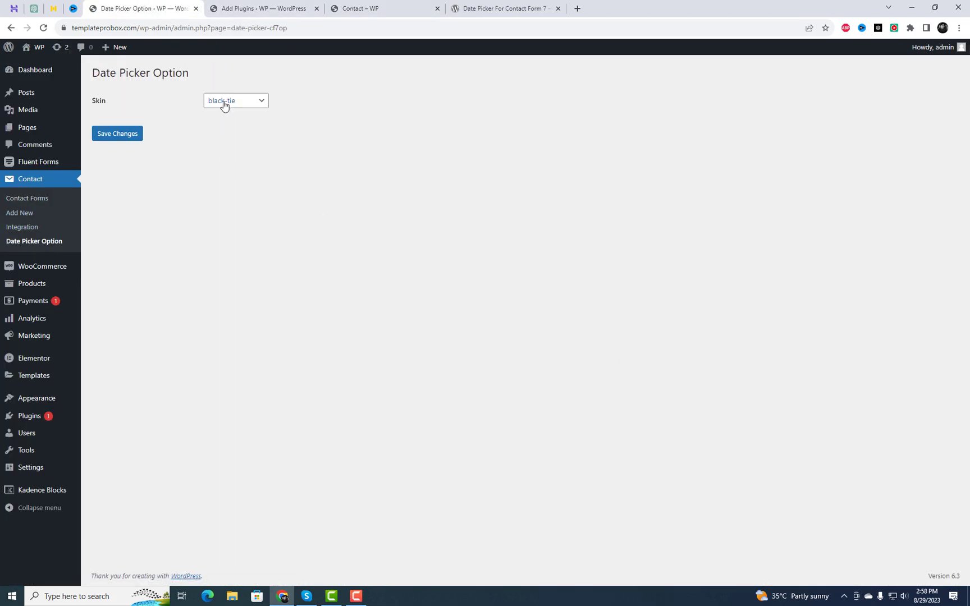
click(235, 100)
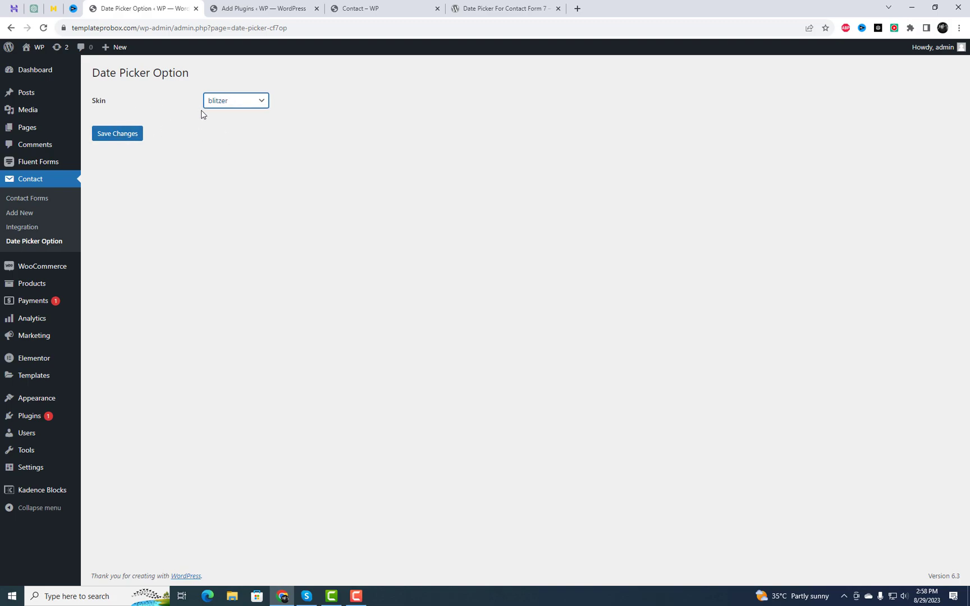
click(234, 100)
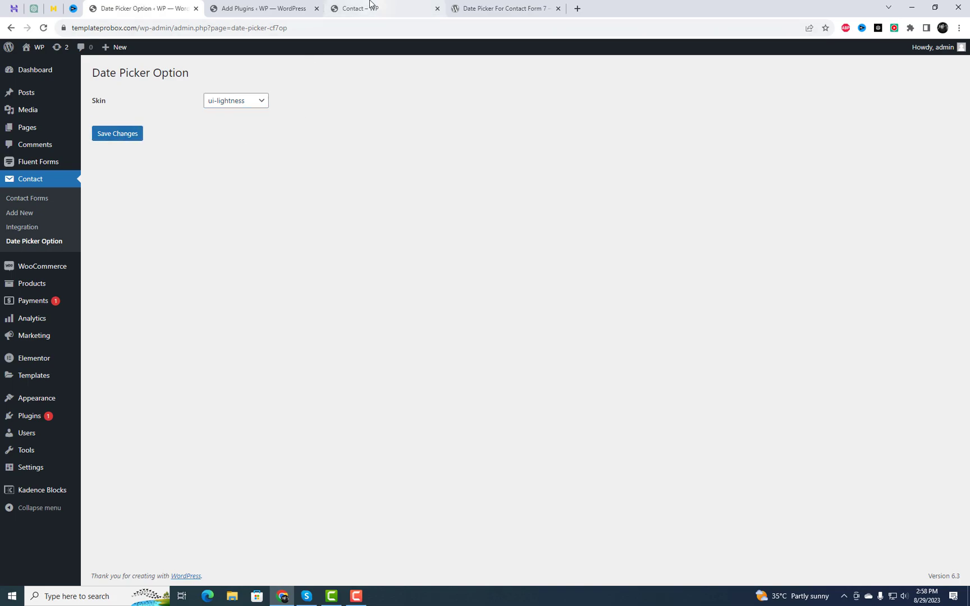
click(371, 7)
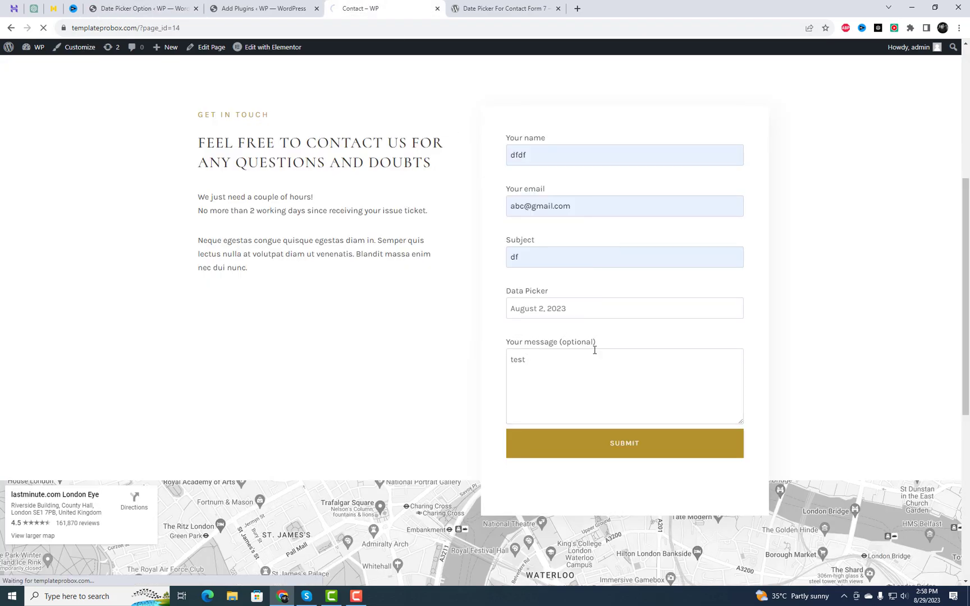
Switch the skin to trontastic, save, and preview its calendar on the reloaded contact page
click(623, 308)
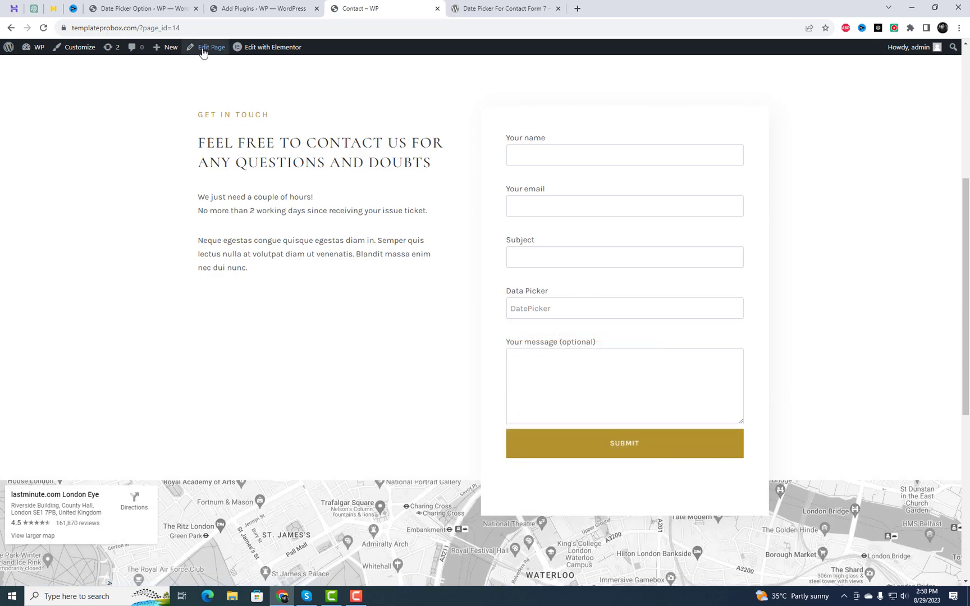
click(142, 8)
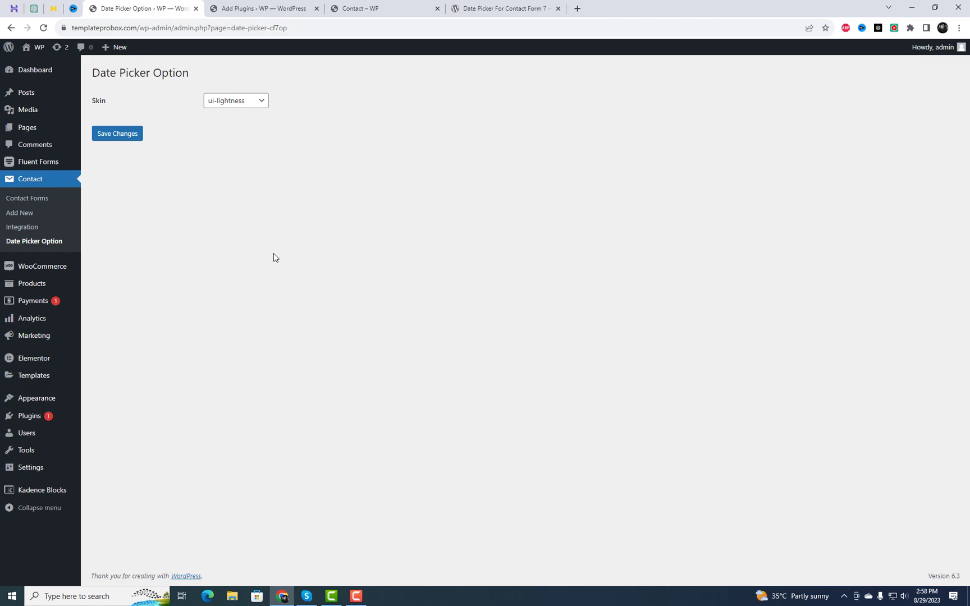
click(235, 100)
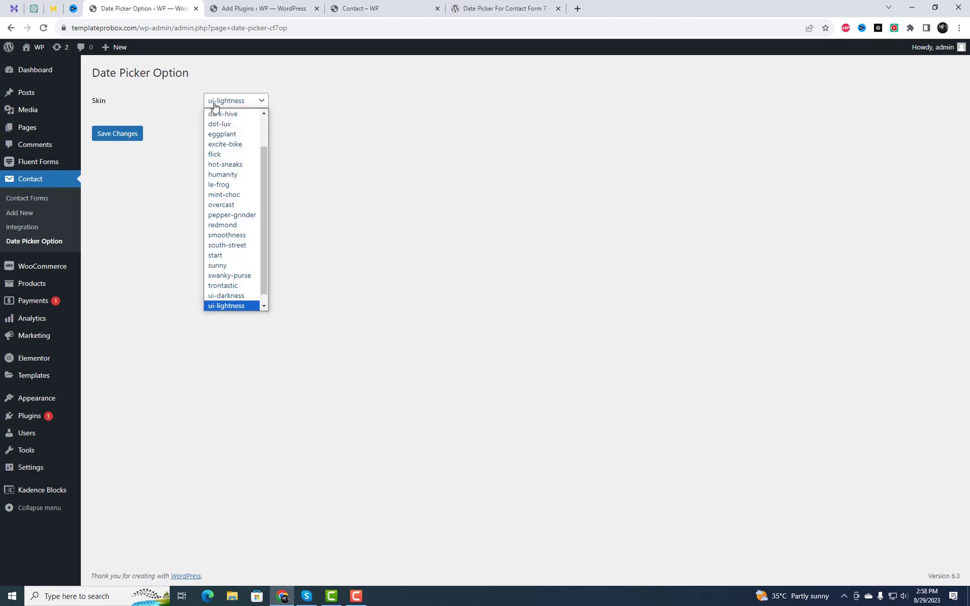
click(222, 285)
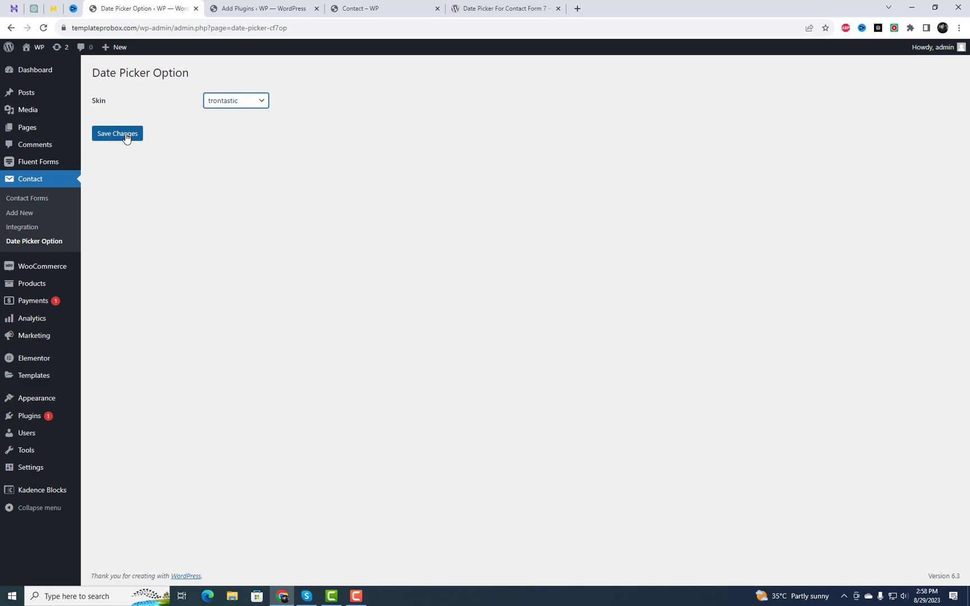
click(384, 7)
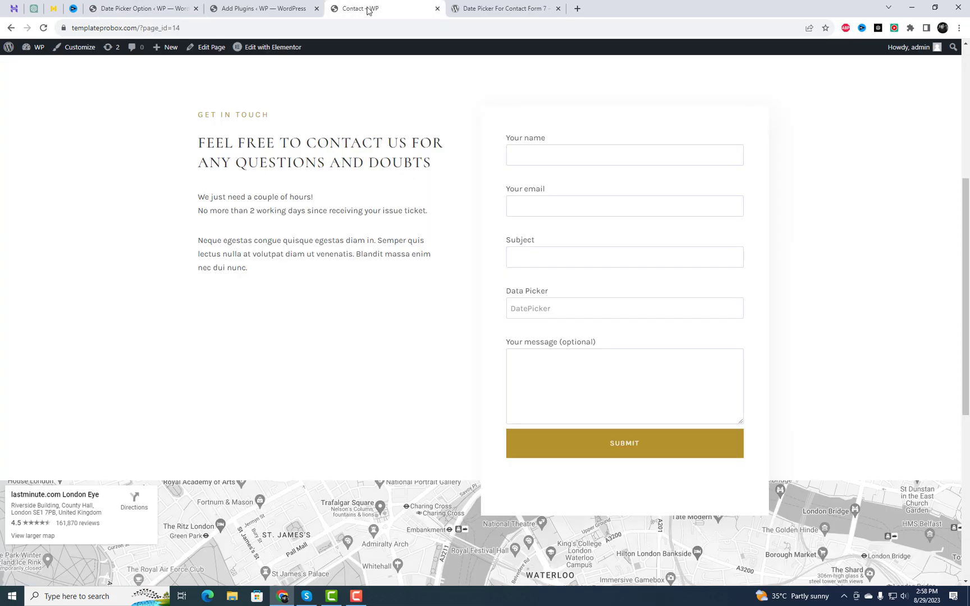
click(42, 28)
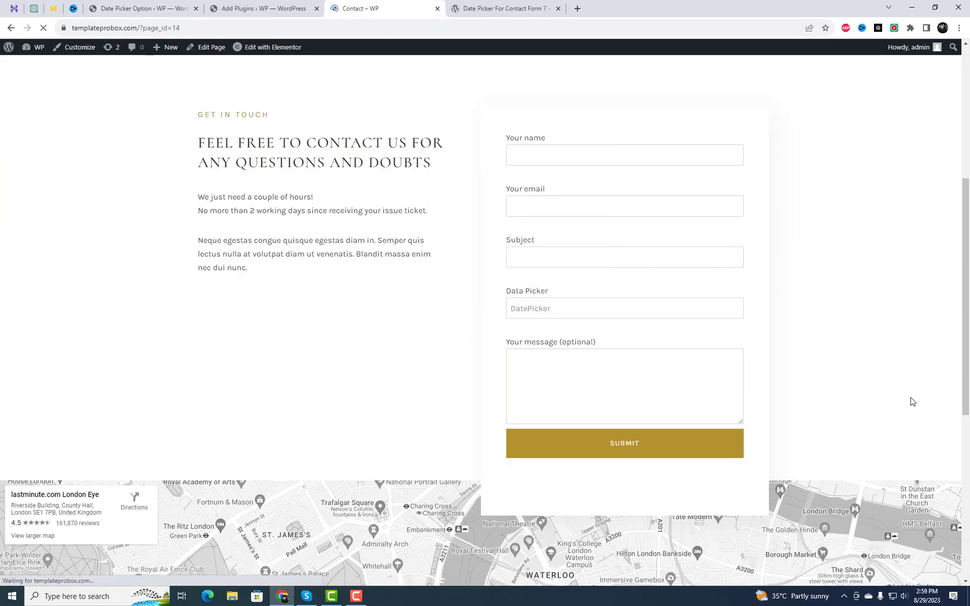
click(623, 308)
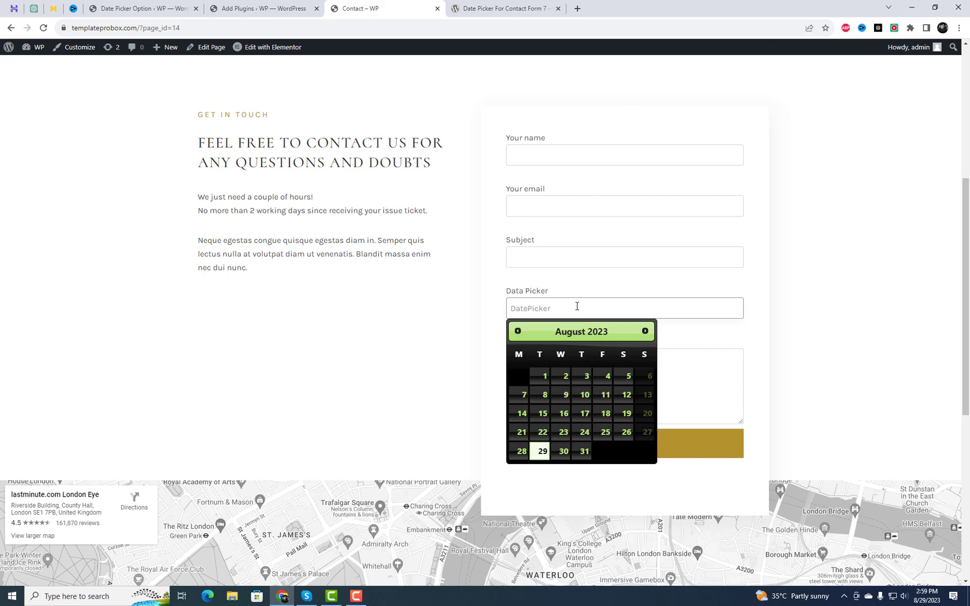
mouse_move(143, 8)
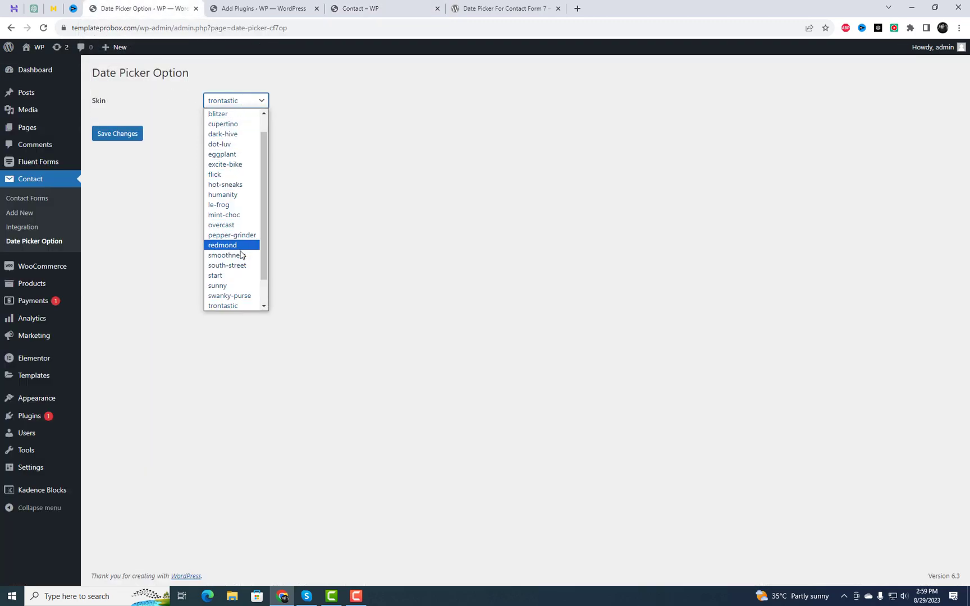
Change the skin to redmond and reload the contact page
click(221, 245)
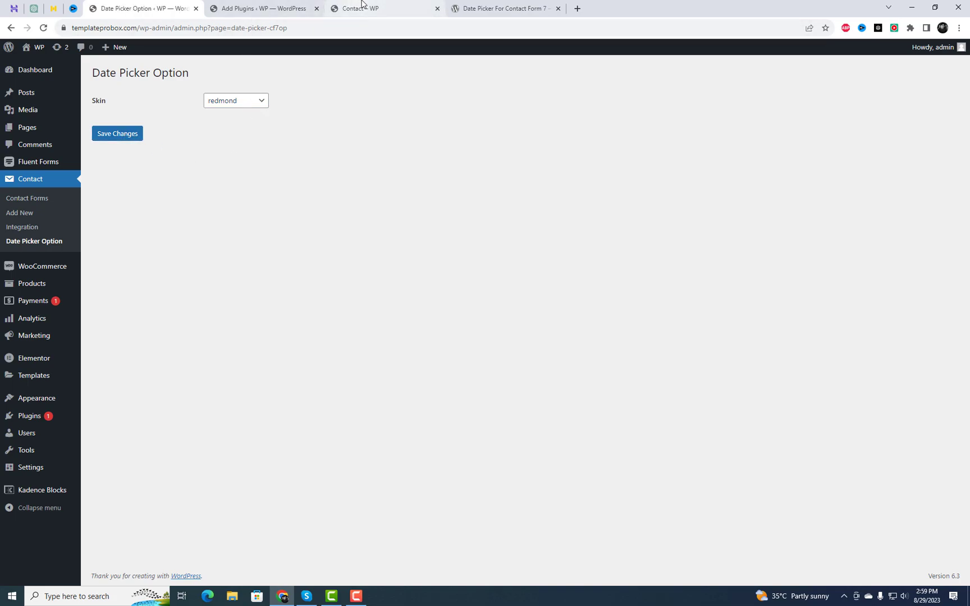
click(372, 8)
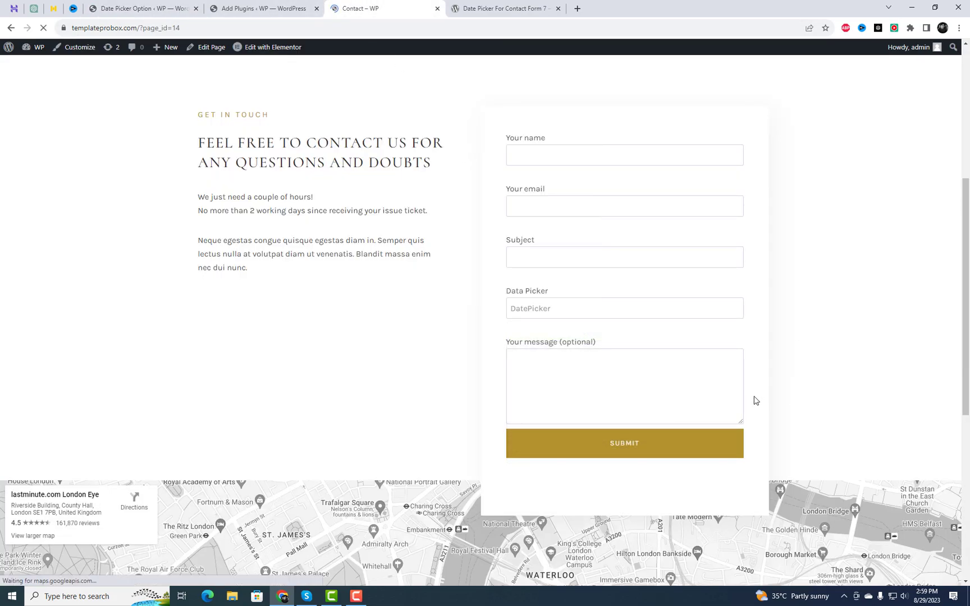
click(623, 308)
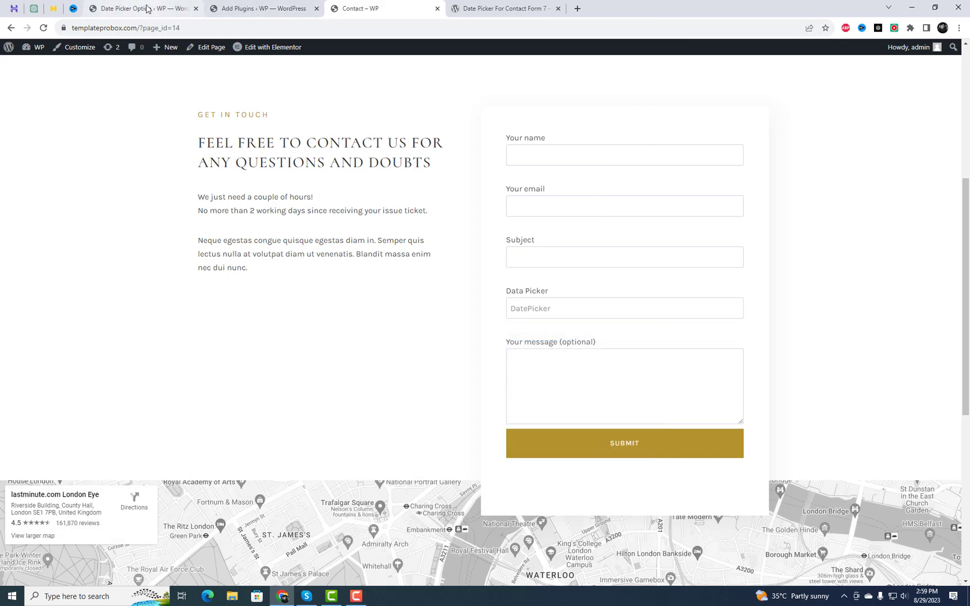
Add a 'Date Picker Field' heading with [datepicker-513] to Contact form 1's mail body
click(129, 9)
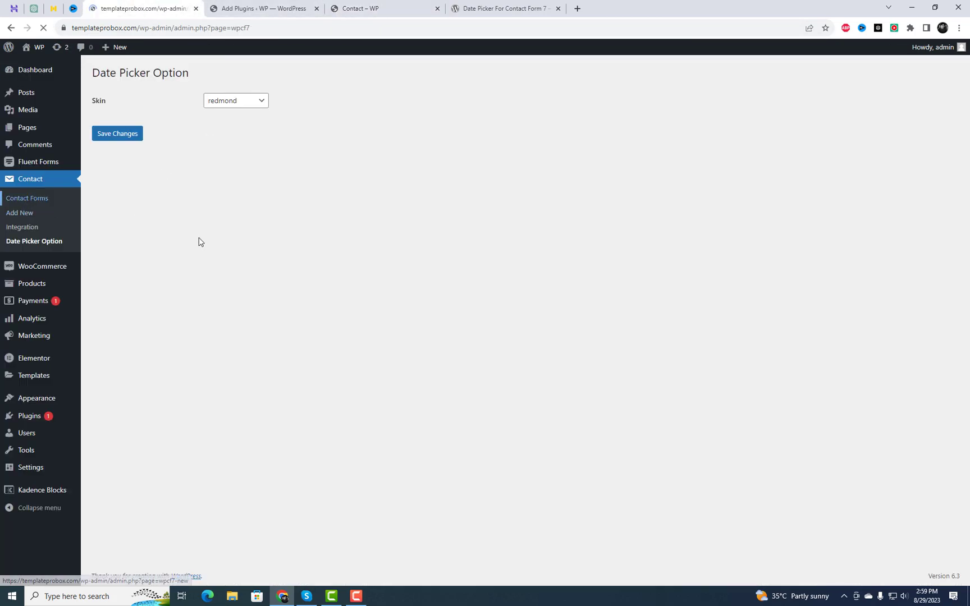
click(27, 198)
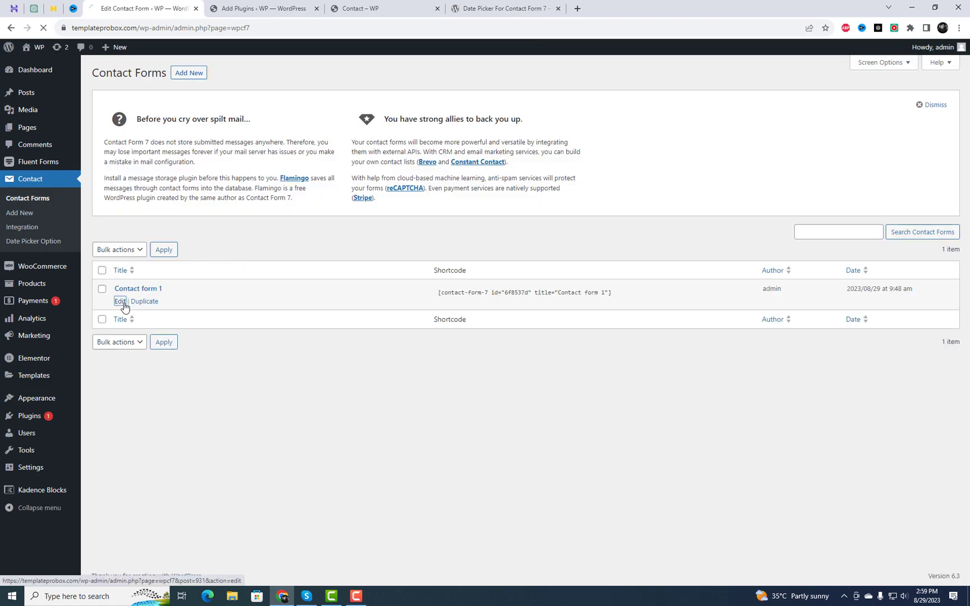
click(120, 301)
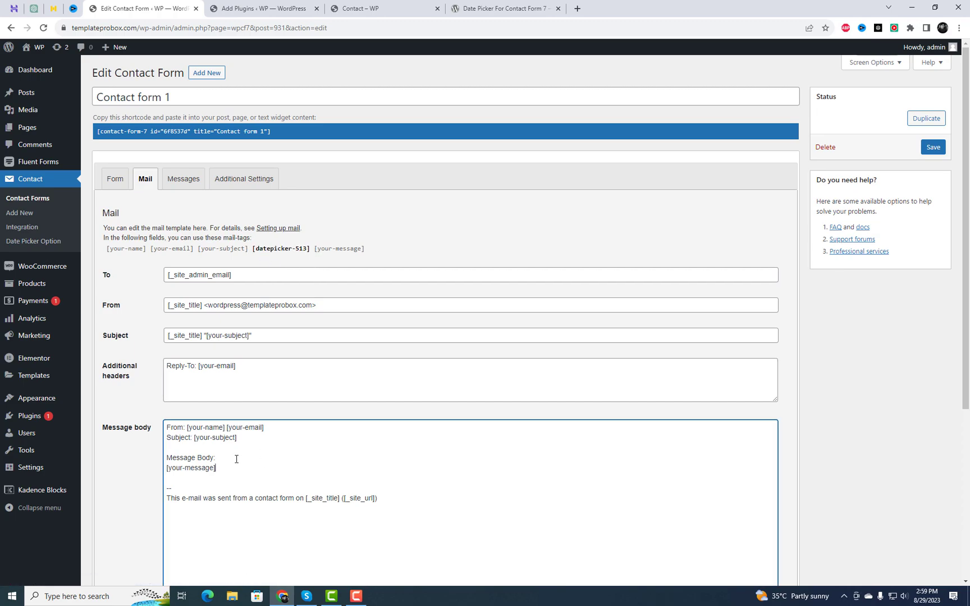
text([datepicker-513])
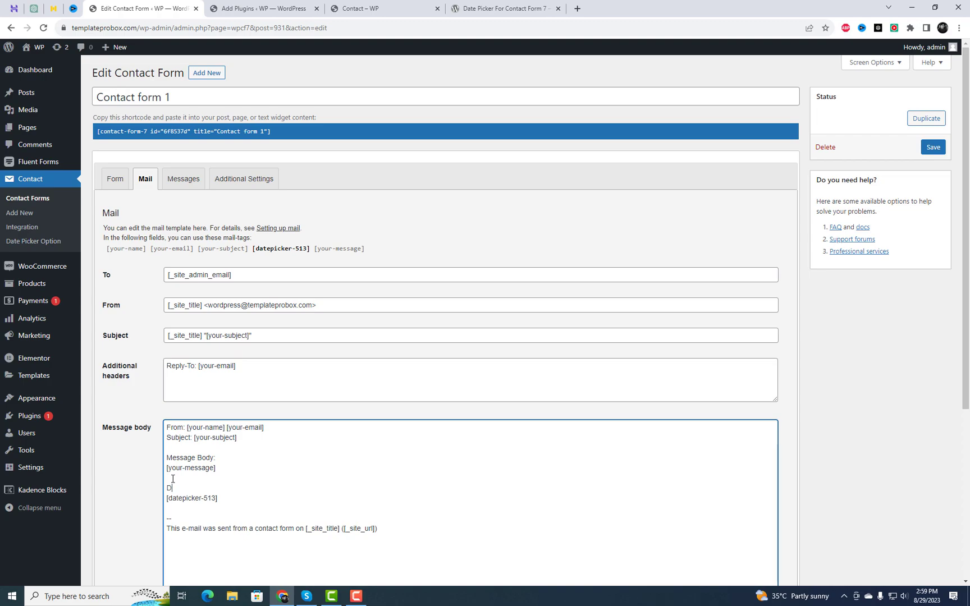
text(ate Picker)
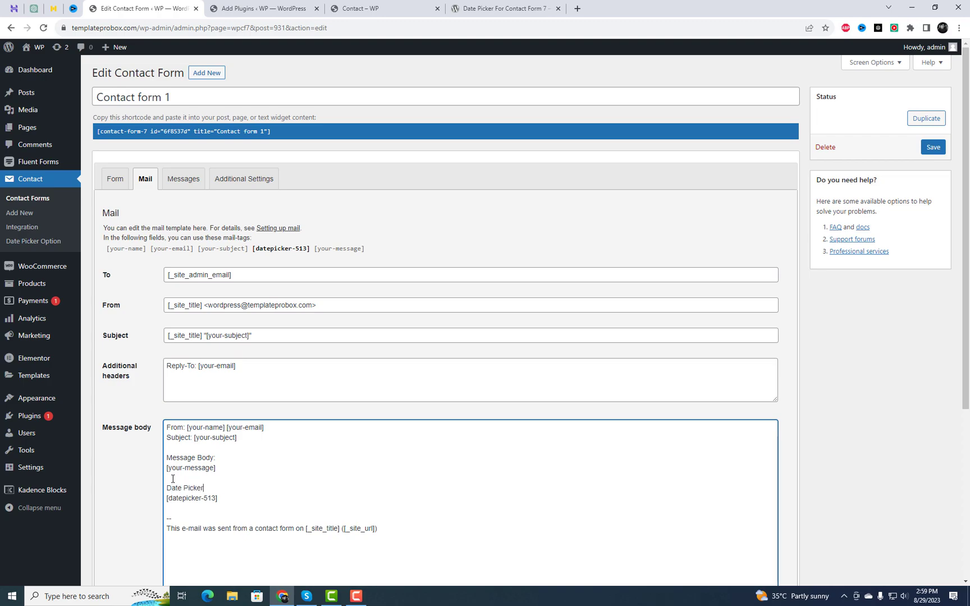
text(Field)
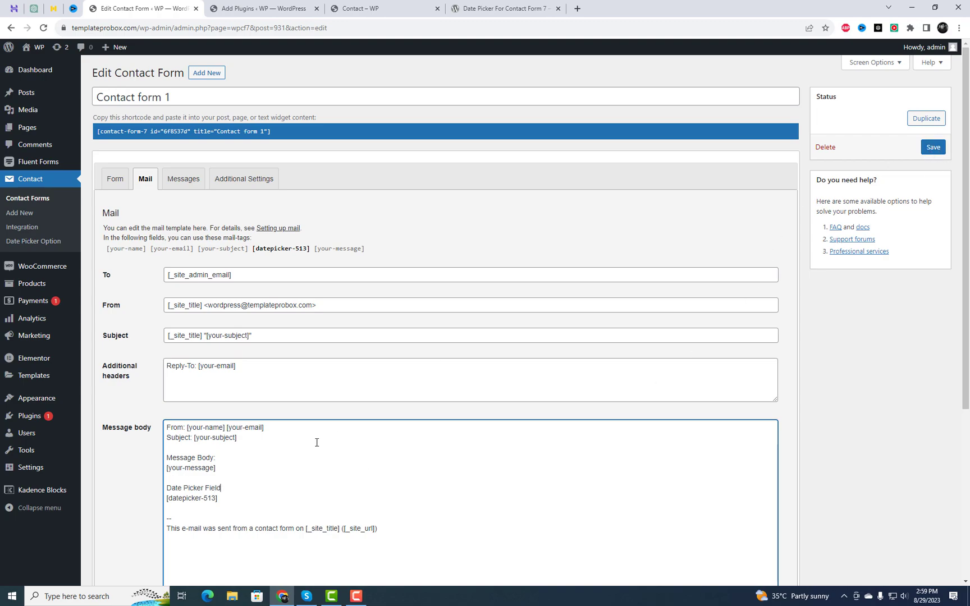
Save the updated mail body and switch to the live contact page
click(933, 147)
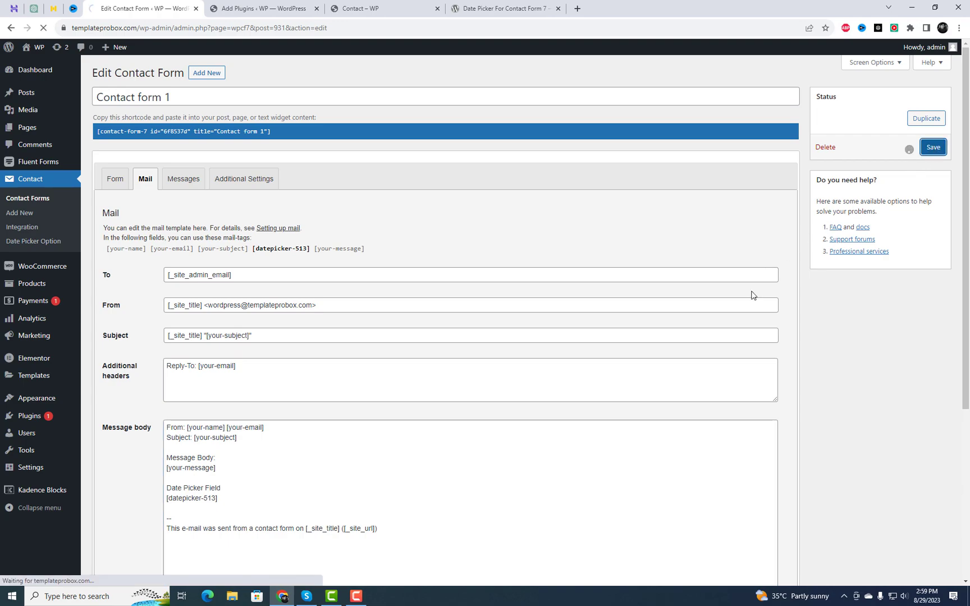
click(932, 147)
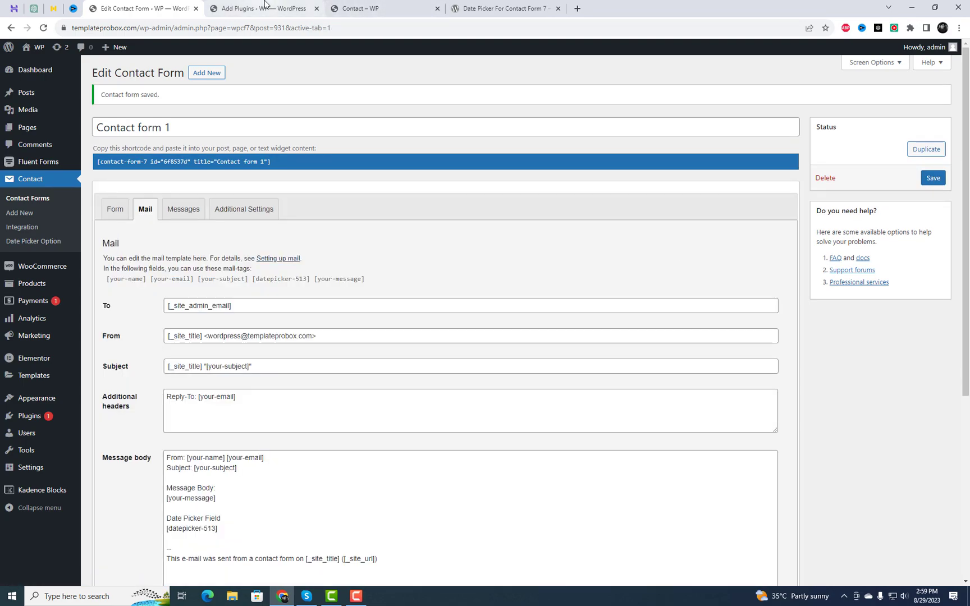
click(372, 8)
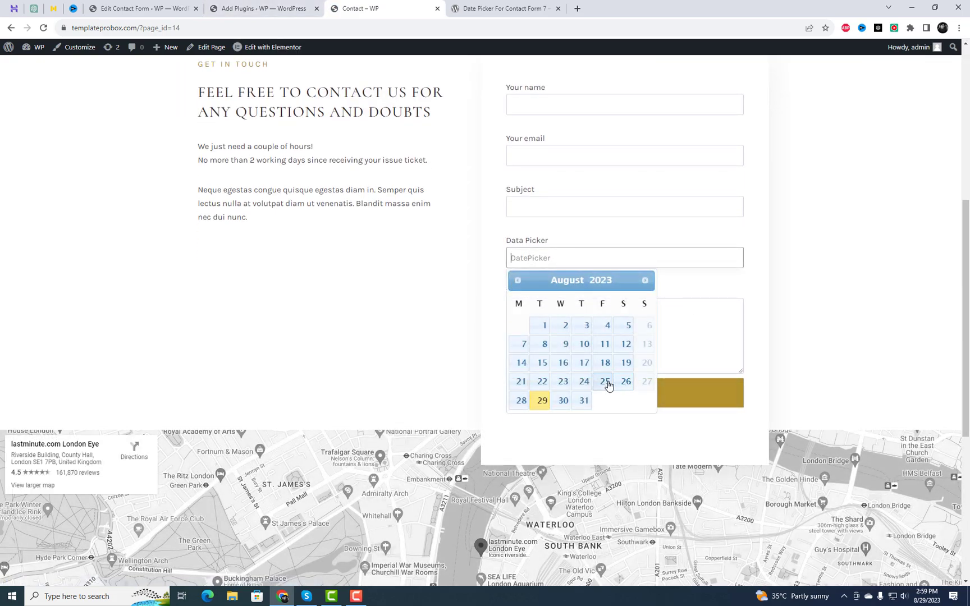
Pick August 25 then August 2, 2023 in the date field, then return to the form editor
click(604, 380)
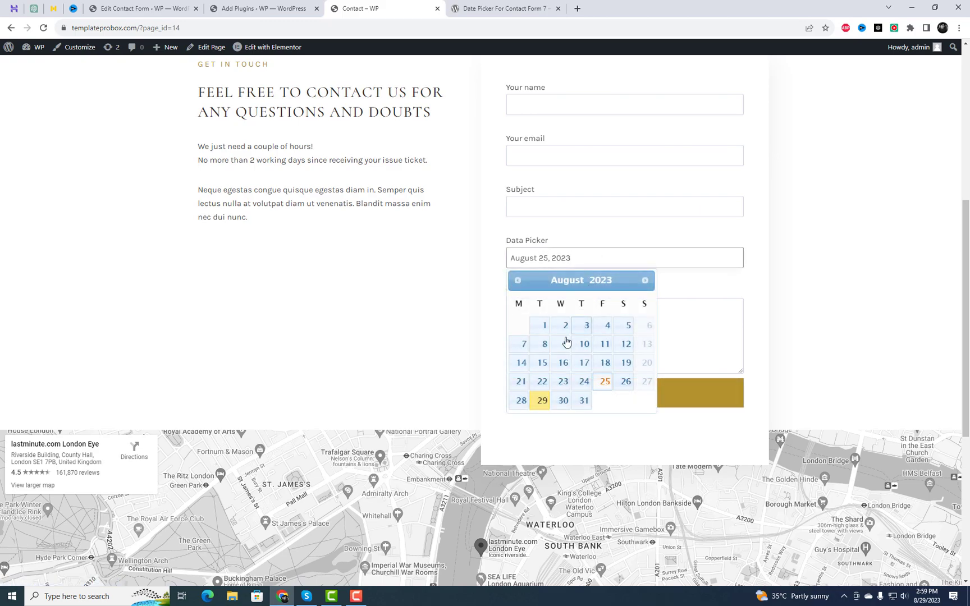
click(563, 326)
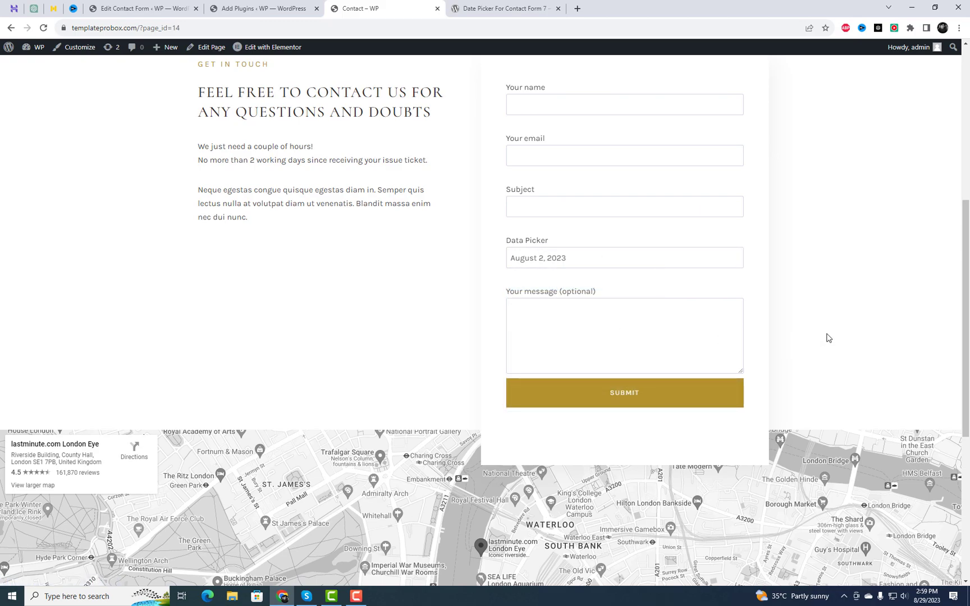
click(623, 258)
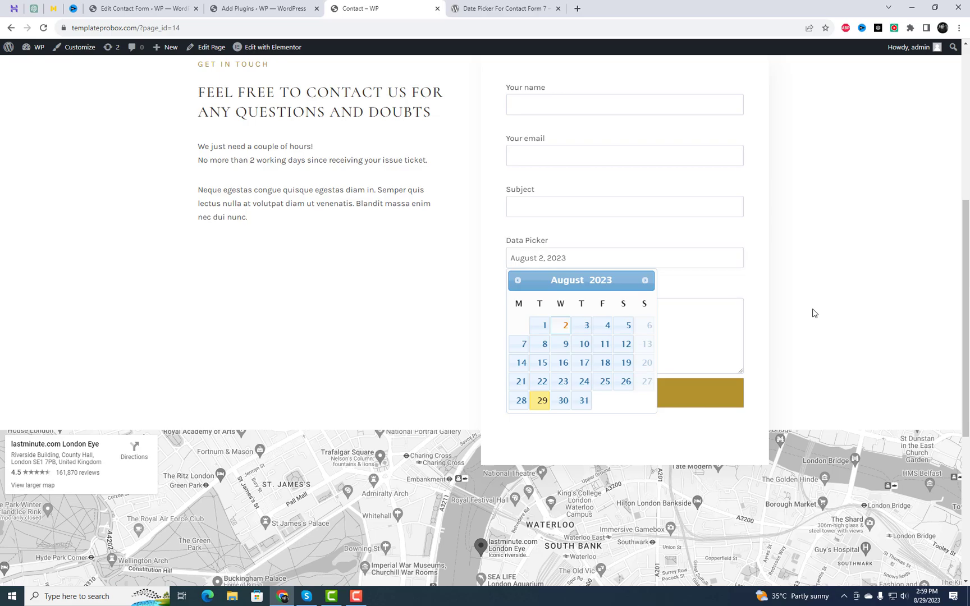
click(143, 8)
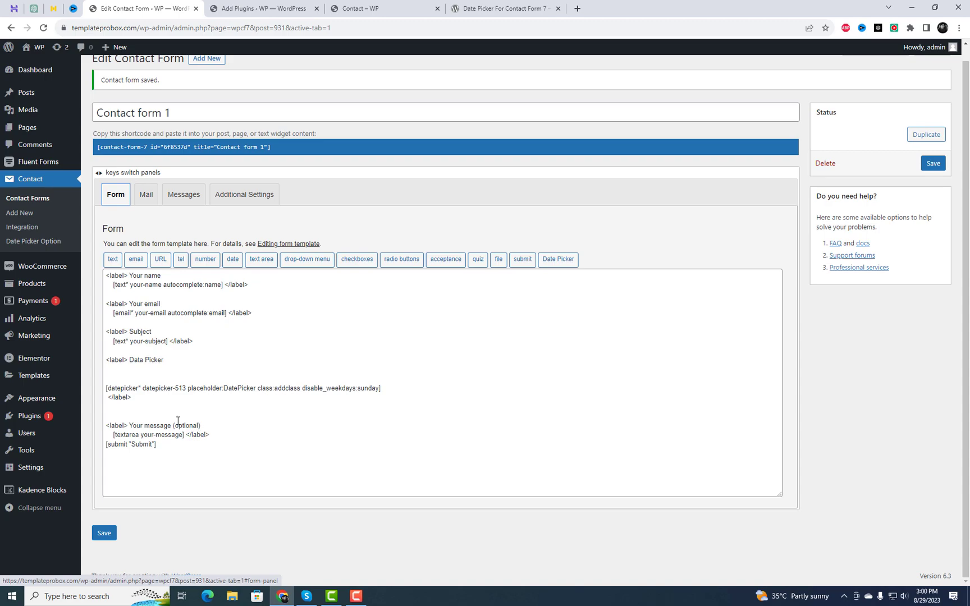
Insert a new datepicker tag with mm-yy-dd format and Sundays and Mondays disabled, replacing the old one
triple_click(242, 388)
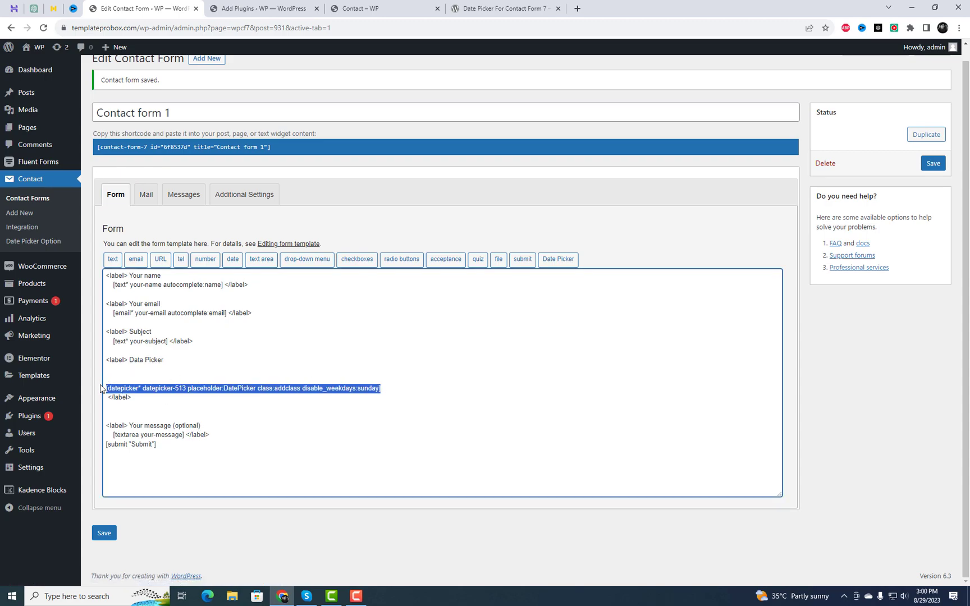
click(557, 259)
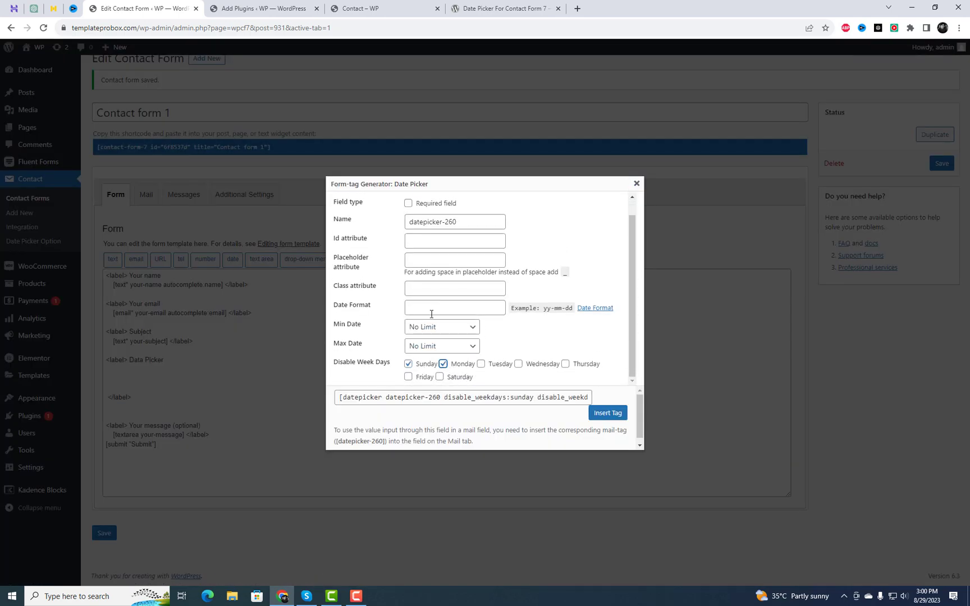
text(mm)
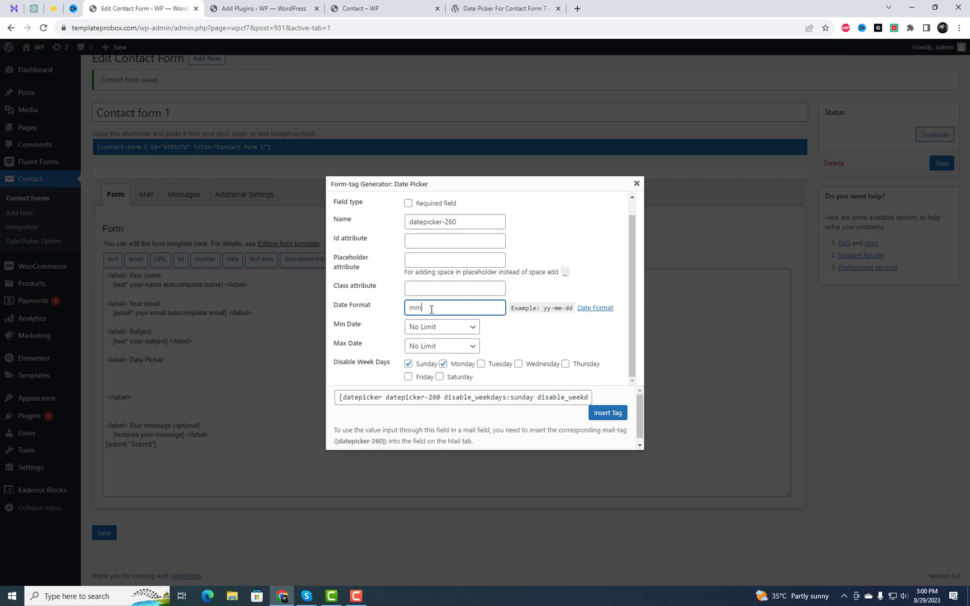
text(-yy)
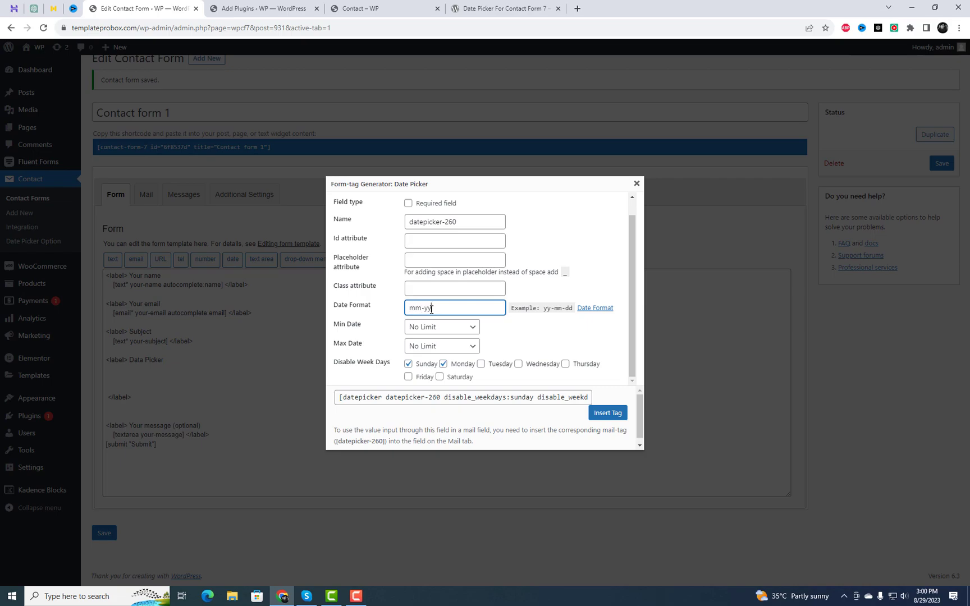
text(-dd)
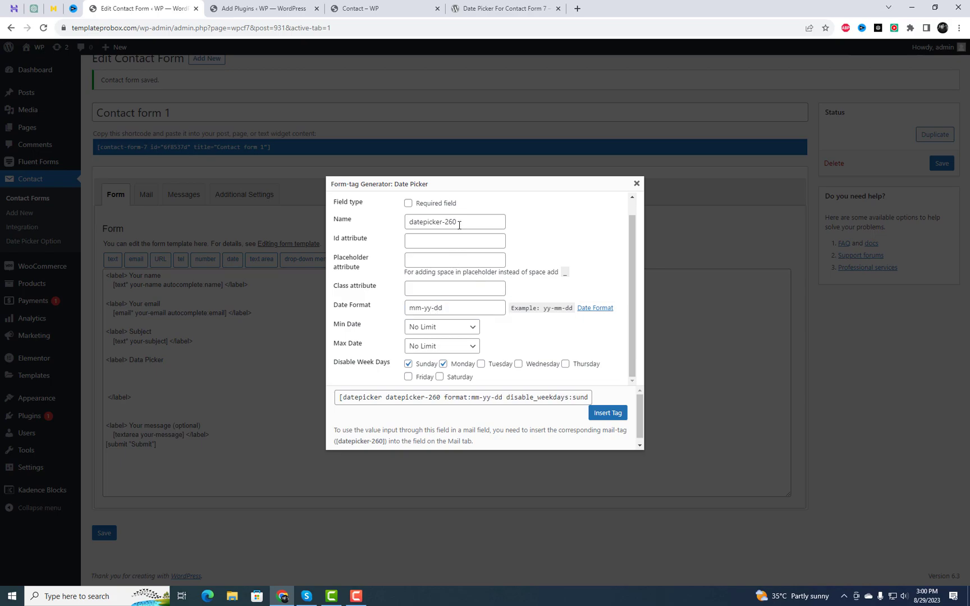
mouse_move(607, 413)
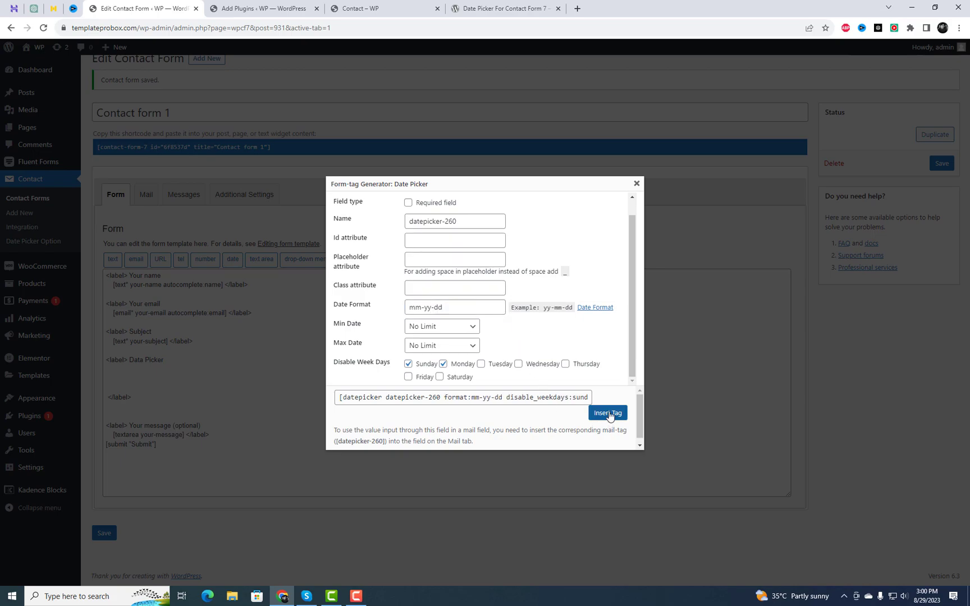
click(607, 413)
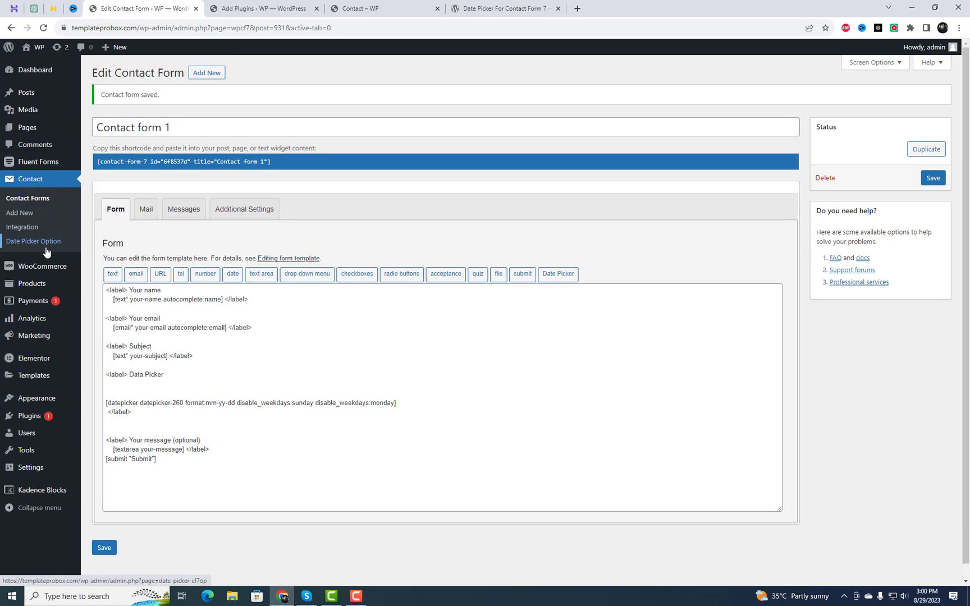
Save excite-bike as the date picker skin, then return to editing Contact form 1
click(32, 241)
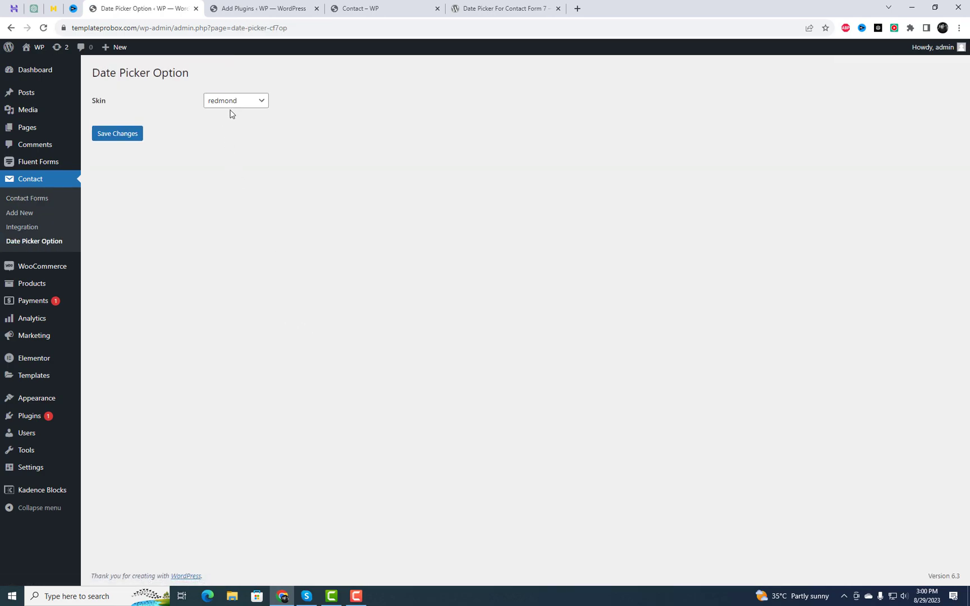
click(117, 133)
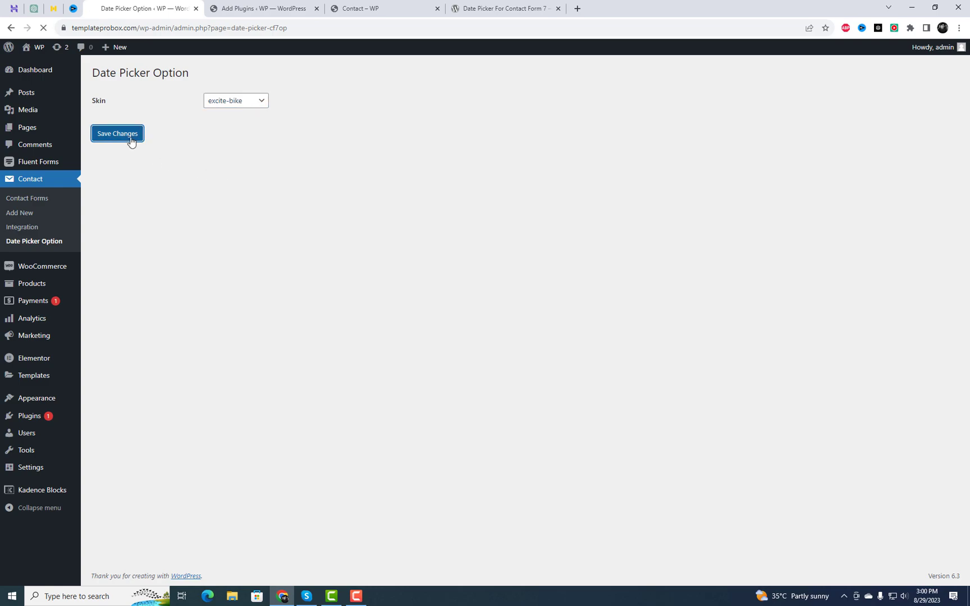
mouse_move(27, 198)
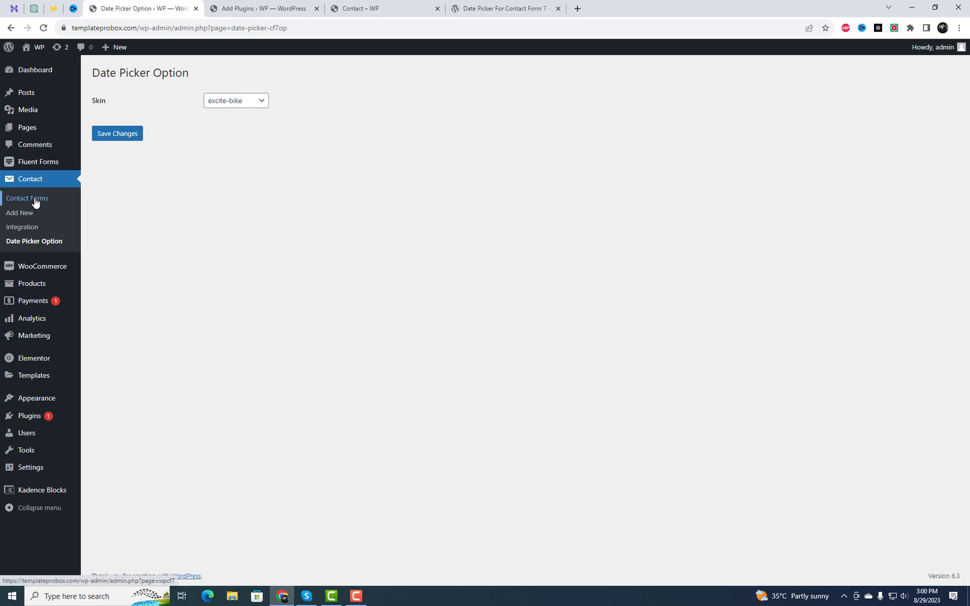
click(27, 198)
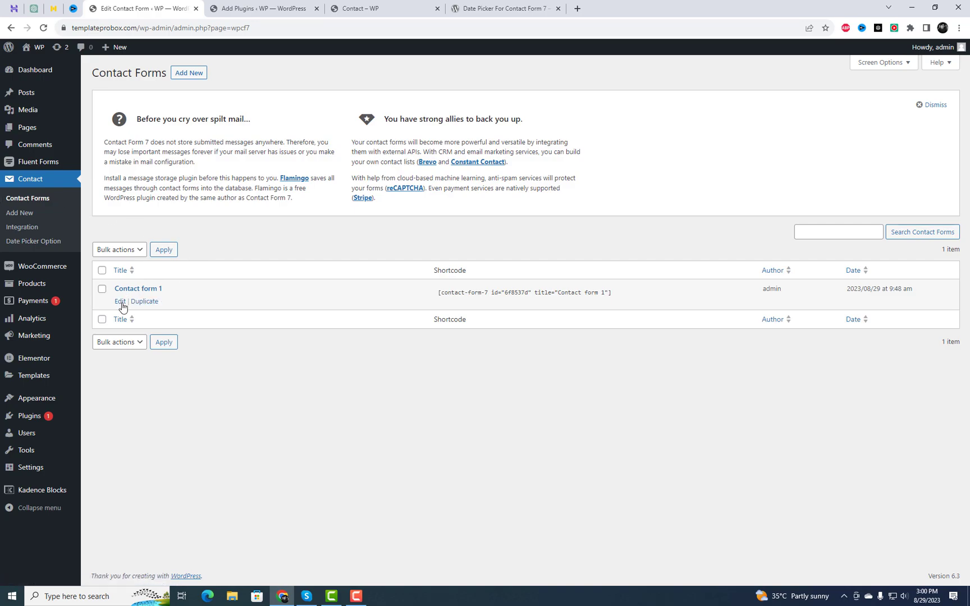
click(119, 301)
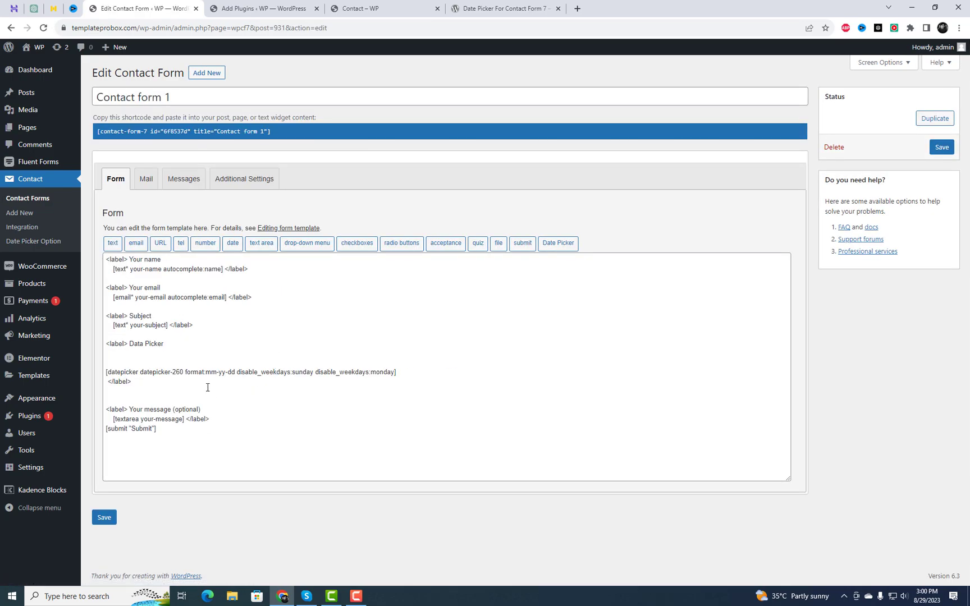
In the Mail settings, replace the old datepicker-513 tag in the body with datepicker-260
click(145, 178)
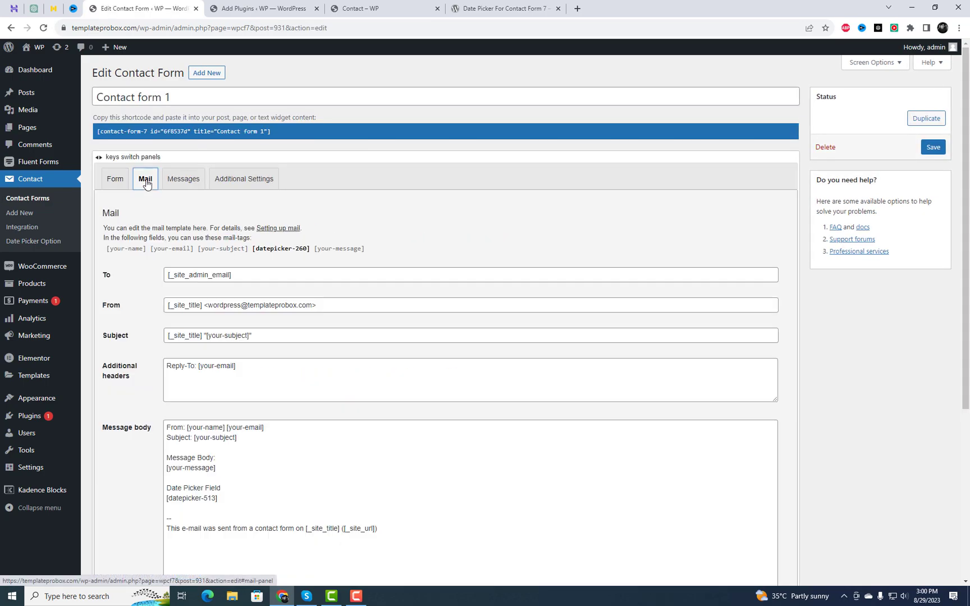
double_click(280, 248)
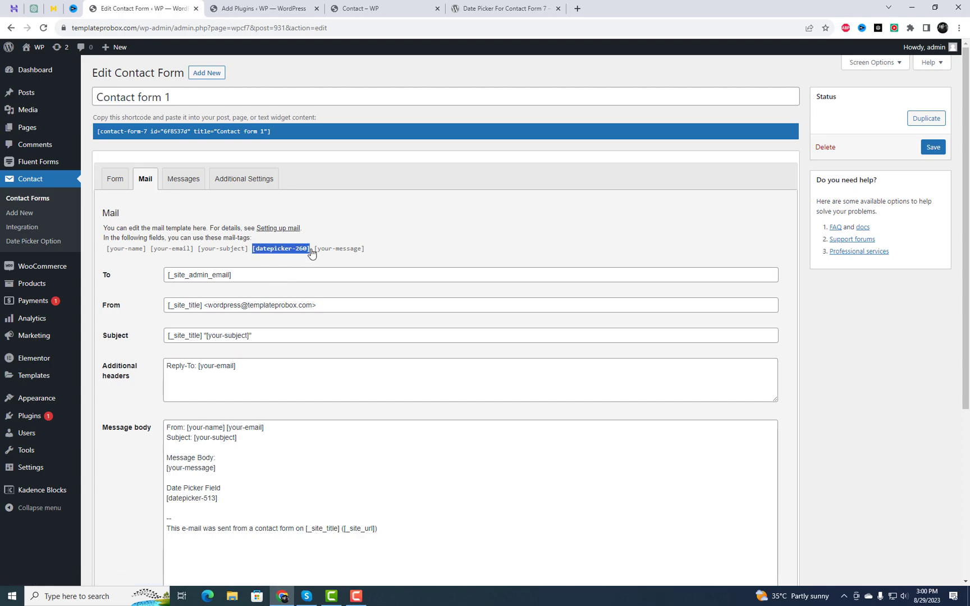
double_click(192, 498)
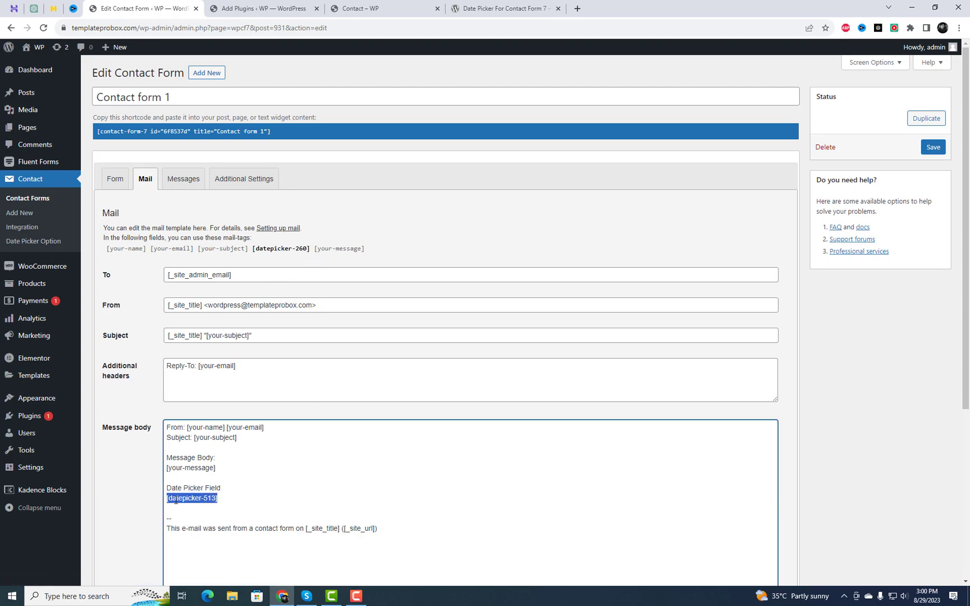
click(933, 147)
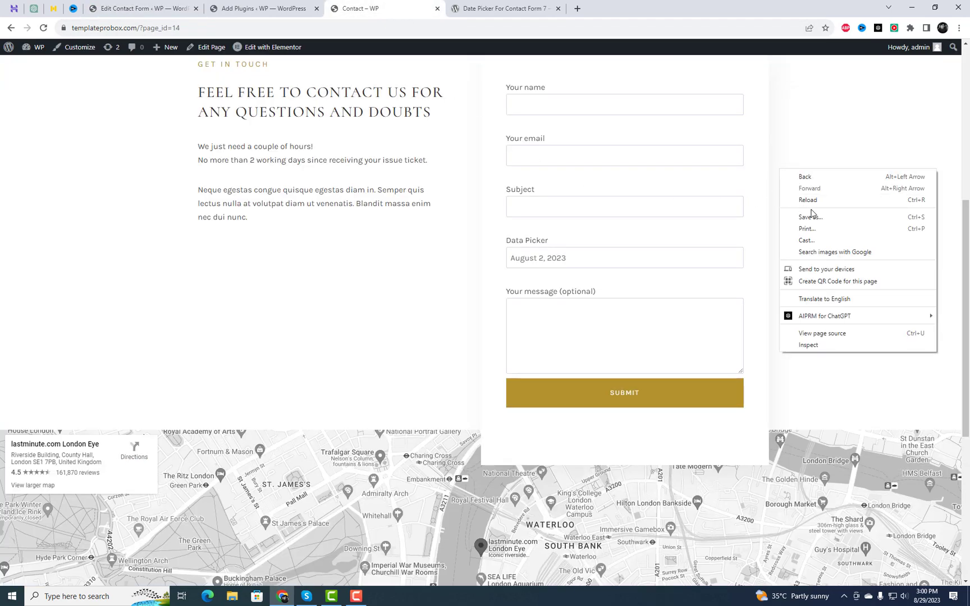
Reload the contact page and browse the excite-bike styled calendar forward to March 2024
click(808, 199)
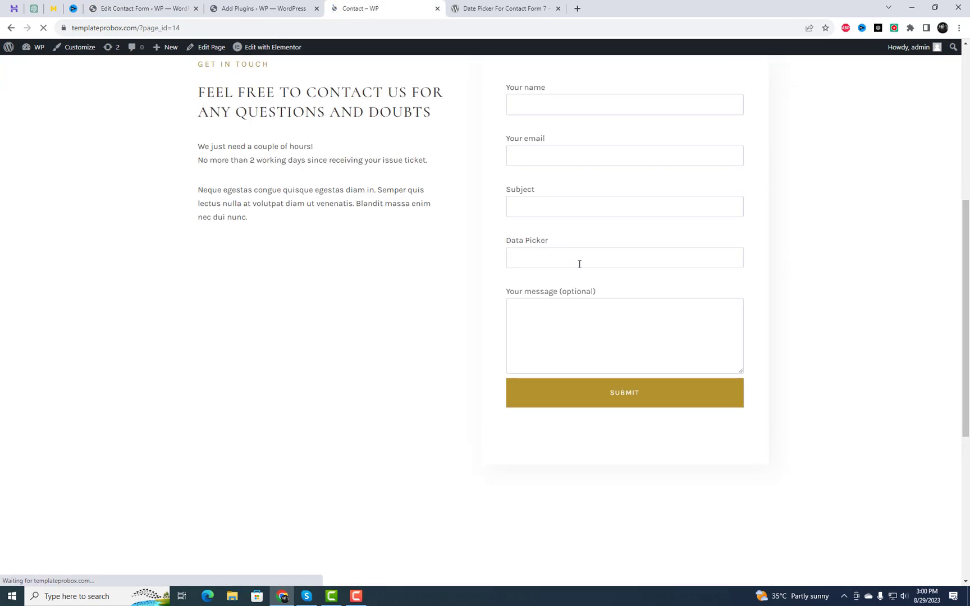
click(623, 257)
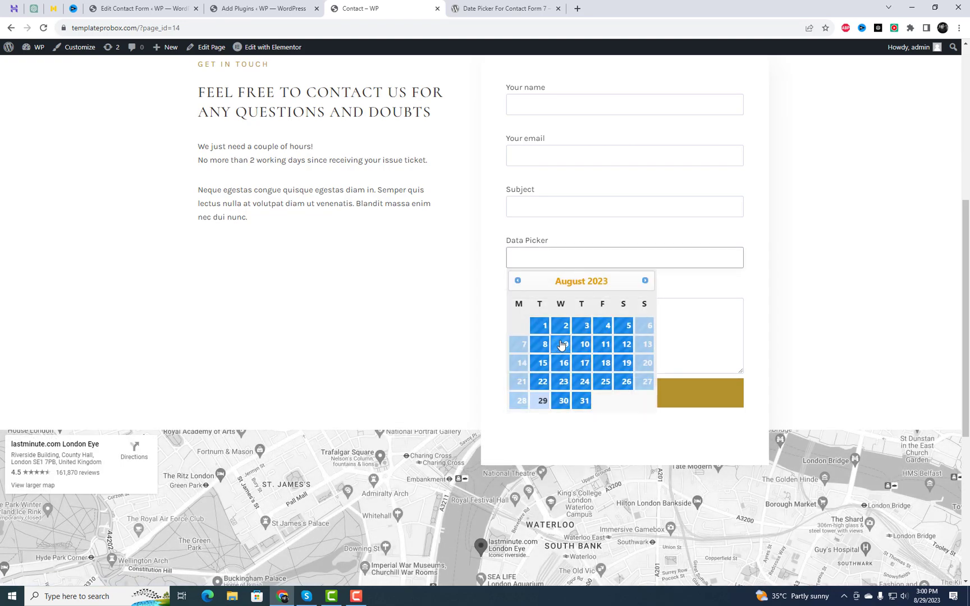
mouse_move(646, 281)
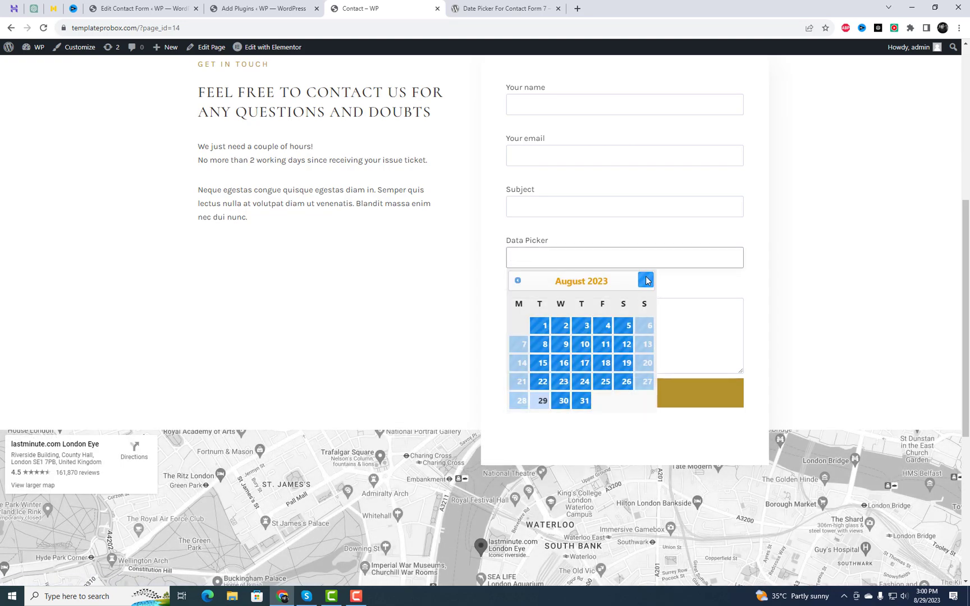
click(645, 281)
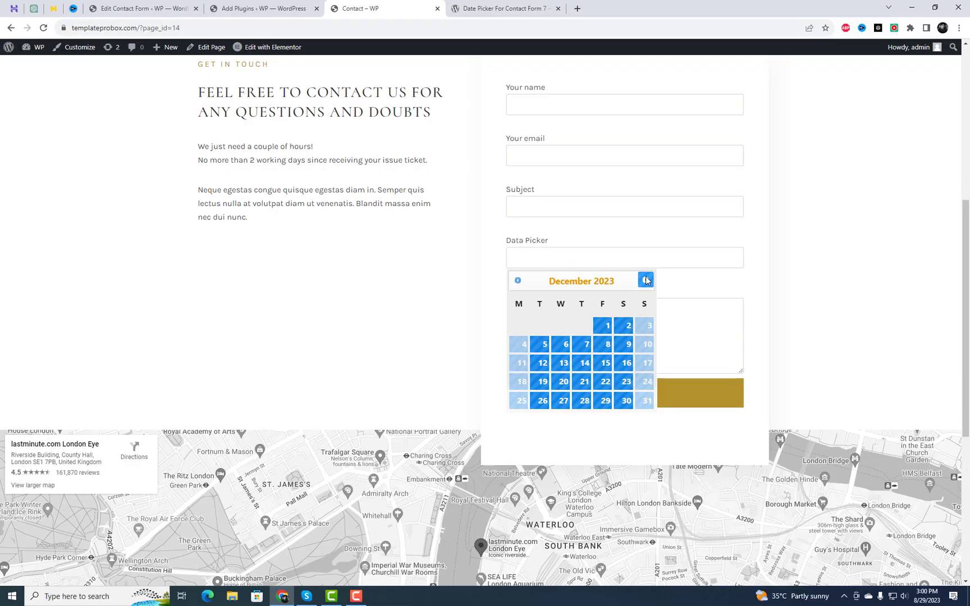
click(645, 281)
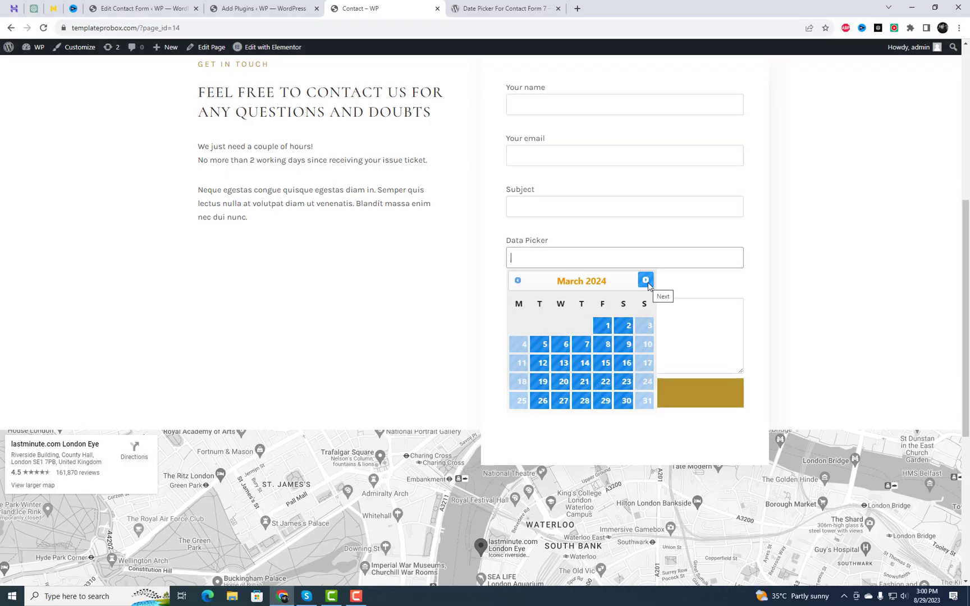